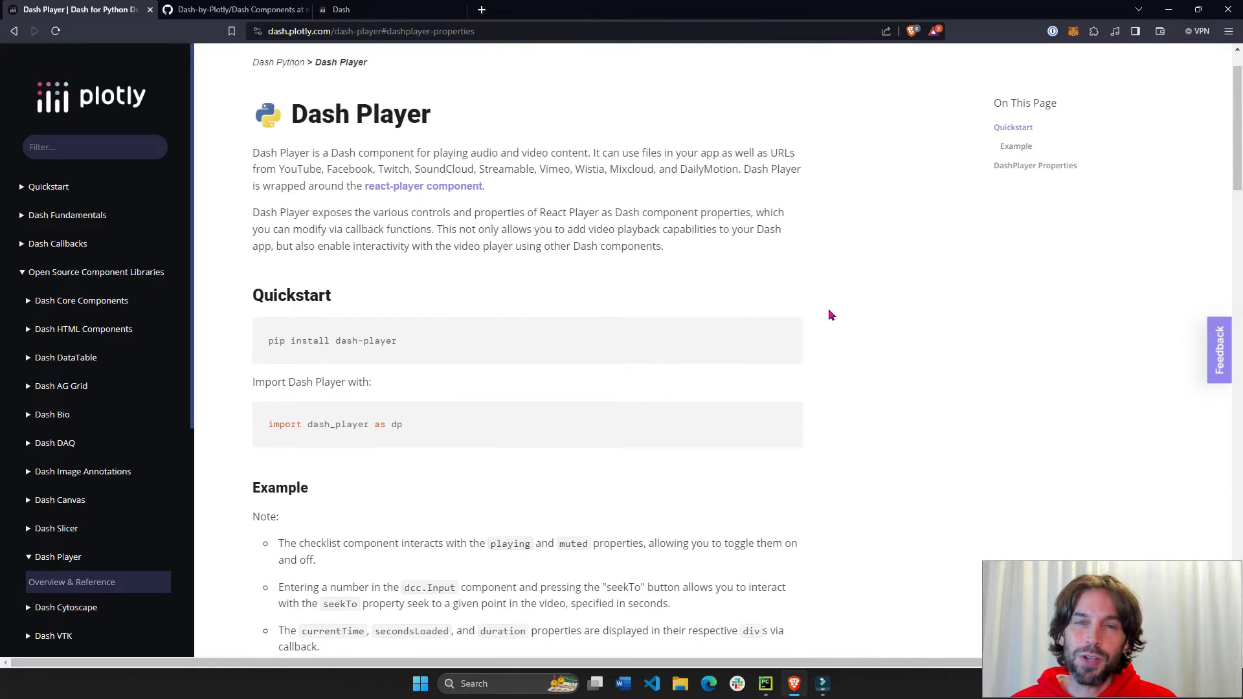
pyautogui.moveTo(552, 260)
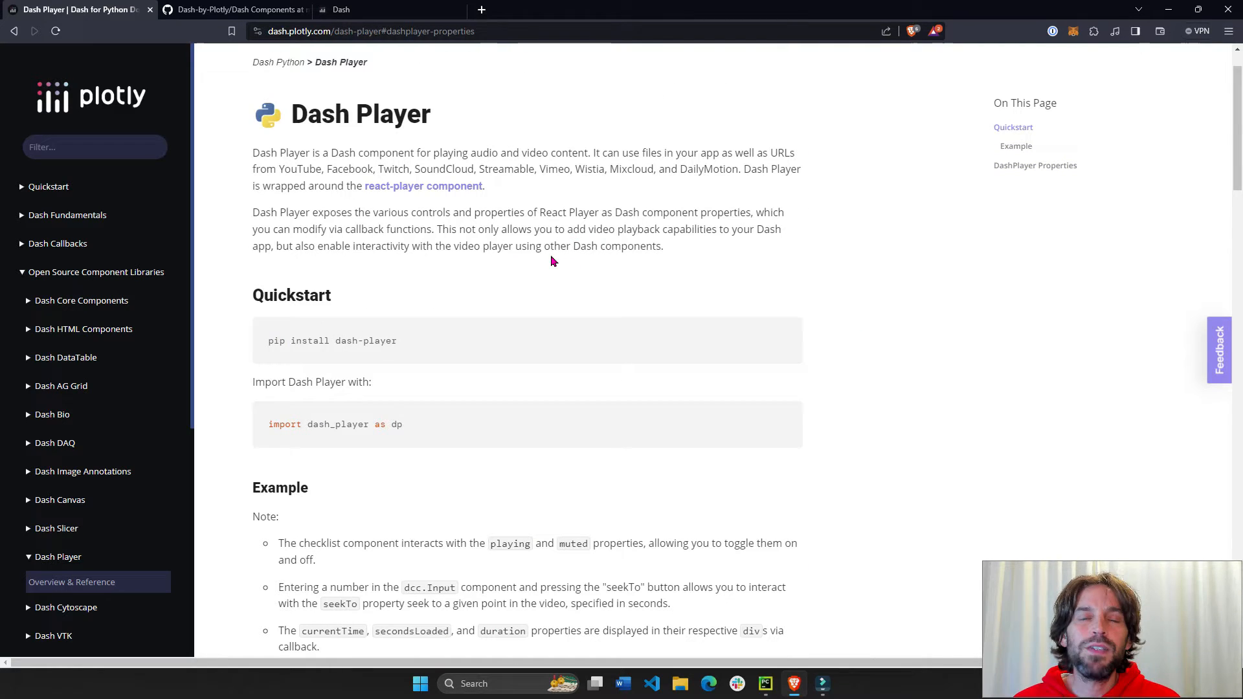
pyautogui.moveTo(114, 548)
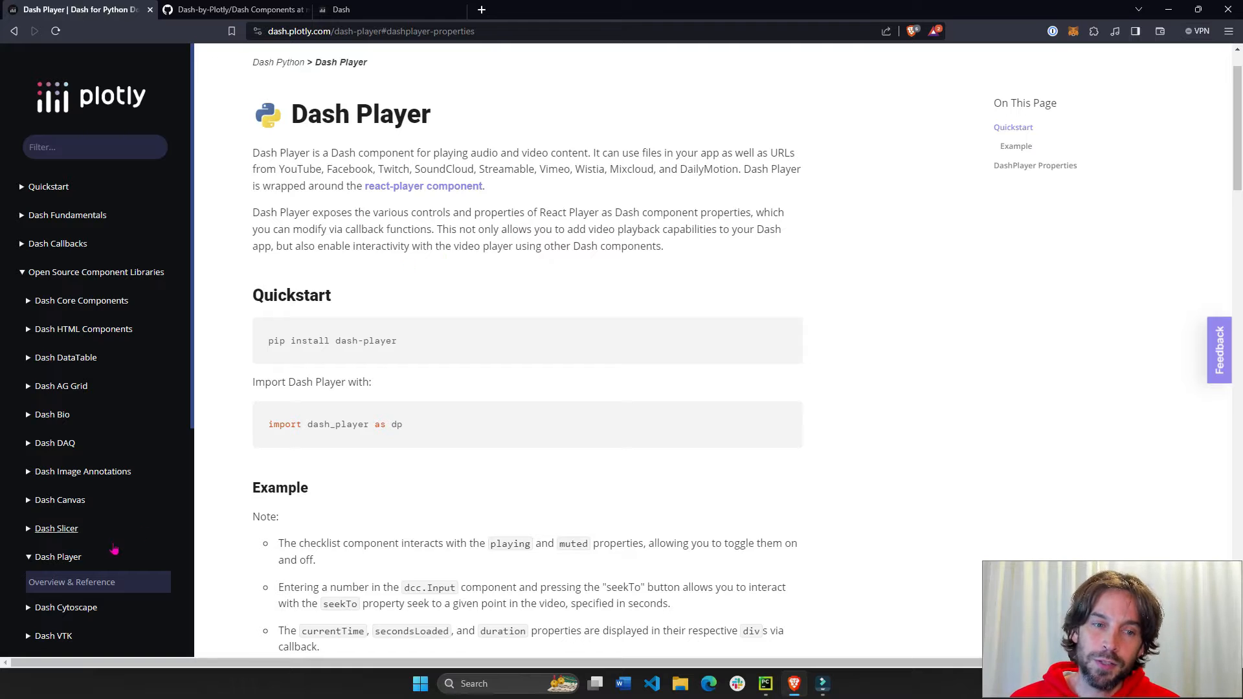
# Step: Select the Dash Player page title and its documentation URL
pyautogui.doubleClick(360, 114)
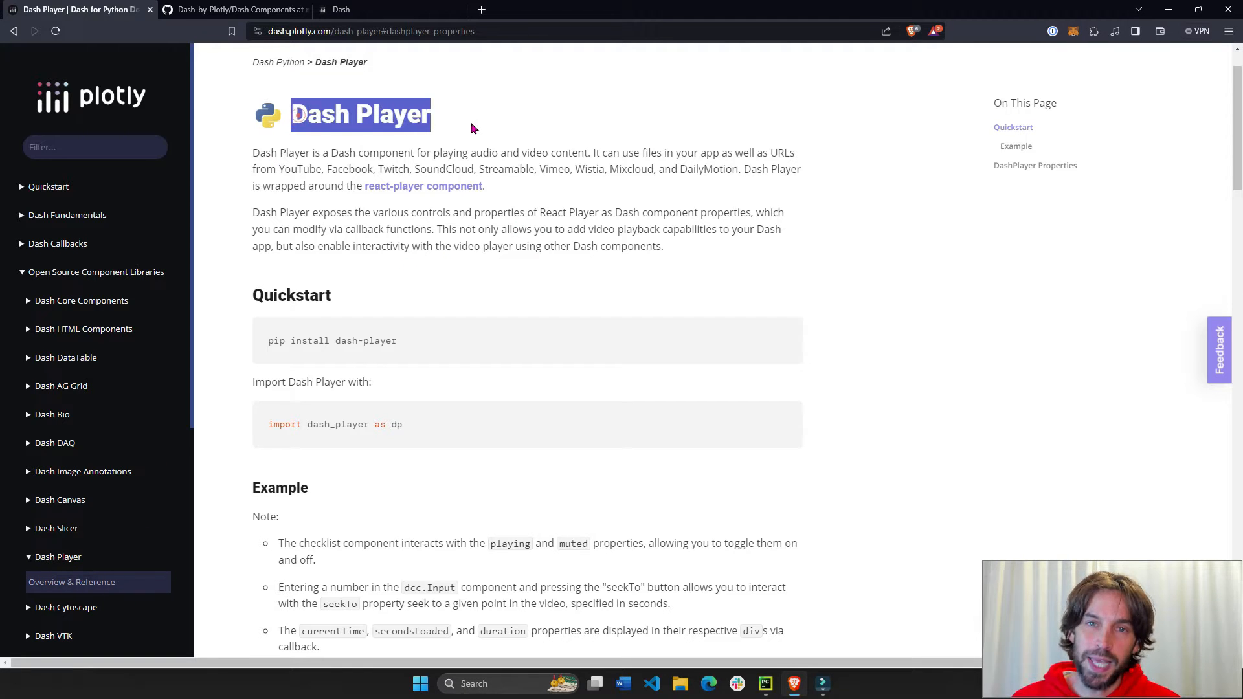
pyautogui.click(408, 31)
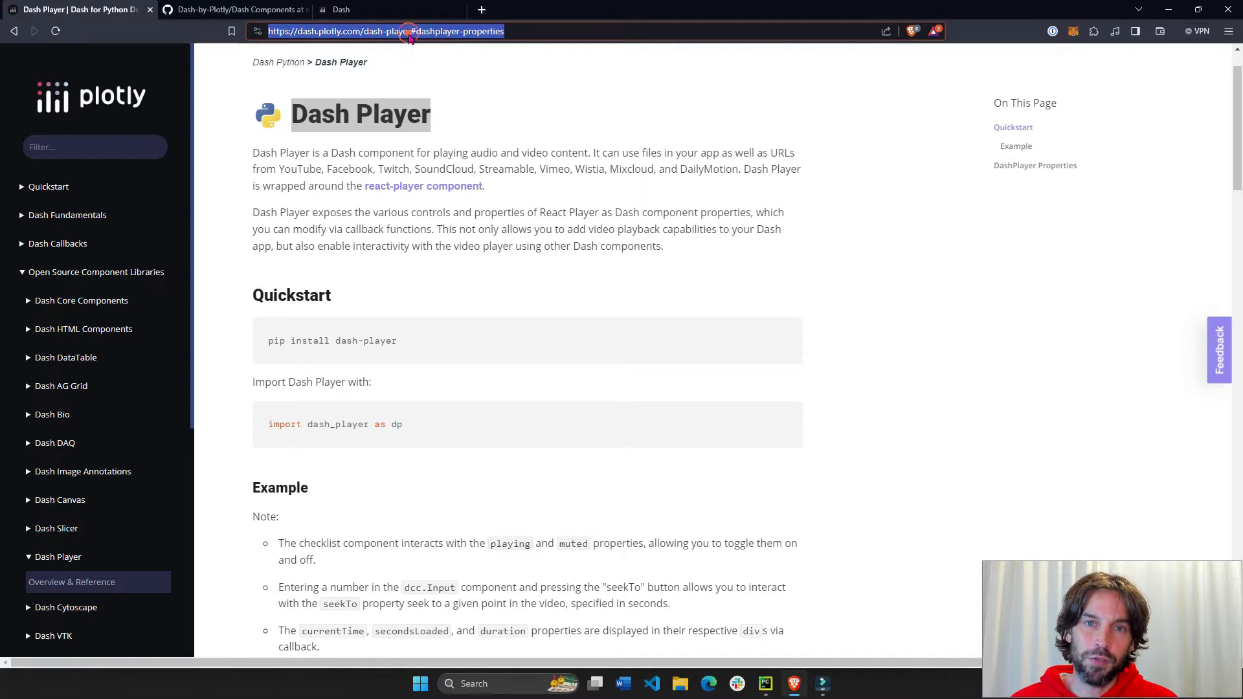
# Step: Scroll down to the Example section's live demo with video, checklist and sliders
pyautogui.scroll(-3)
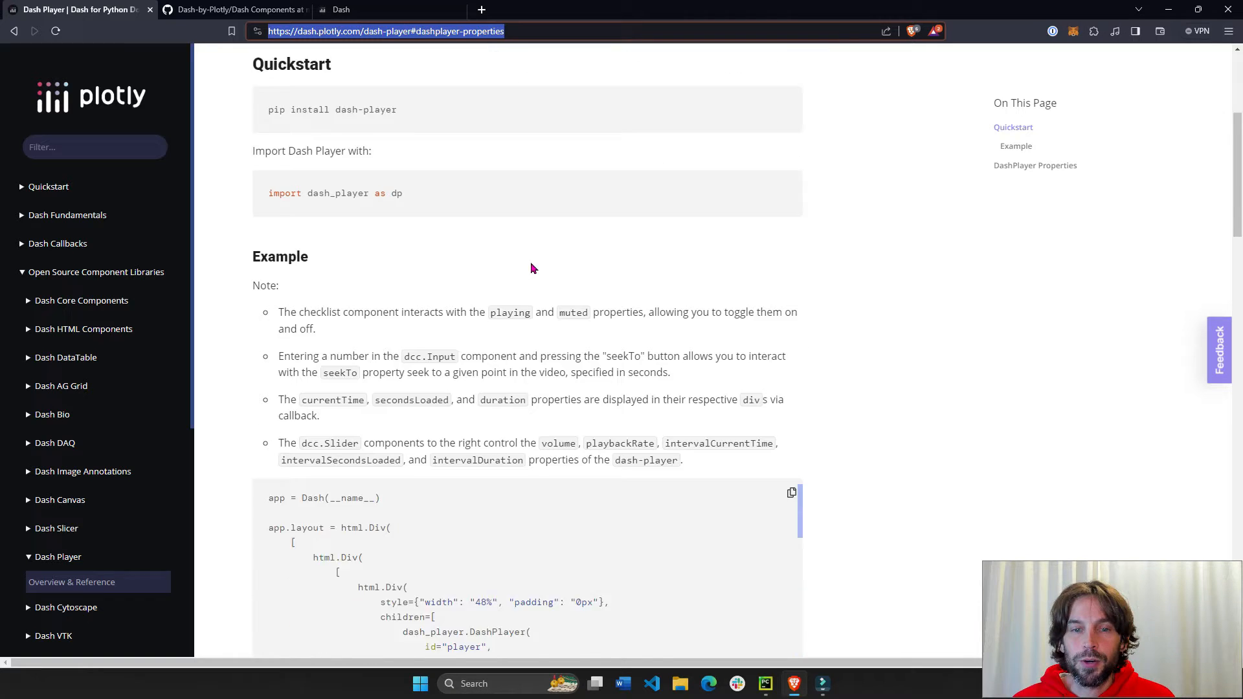
pyautogui.scroll(-3)
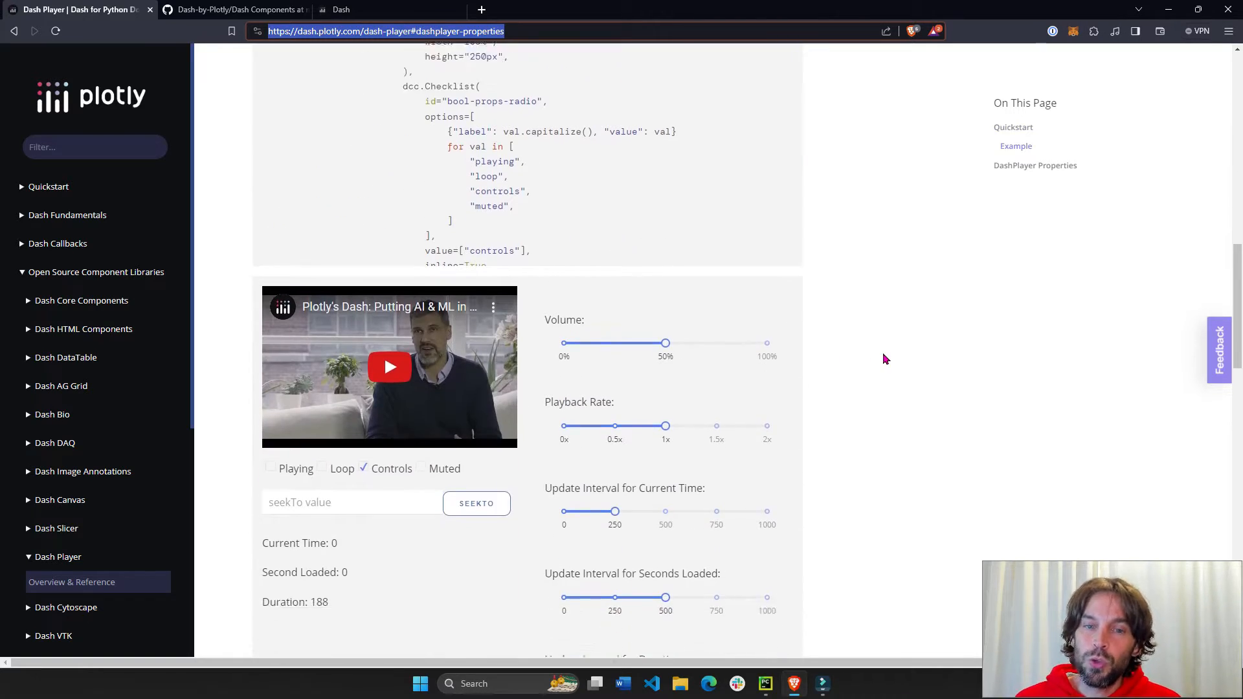
pyautogui.scroll(-3)
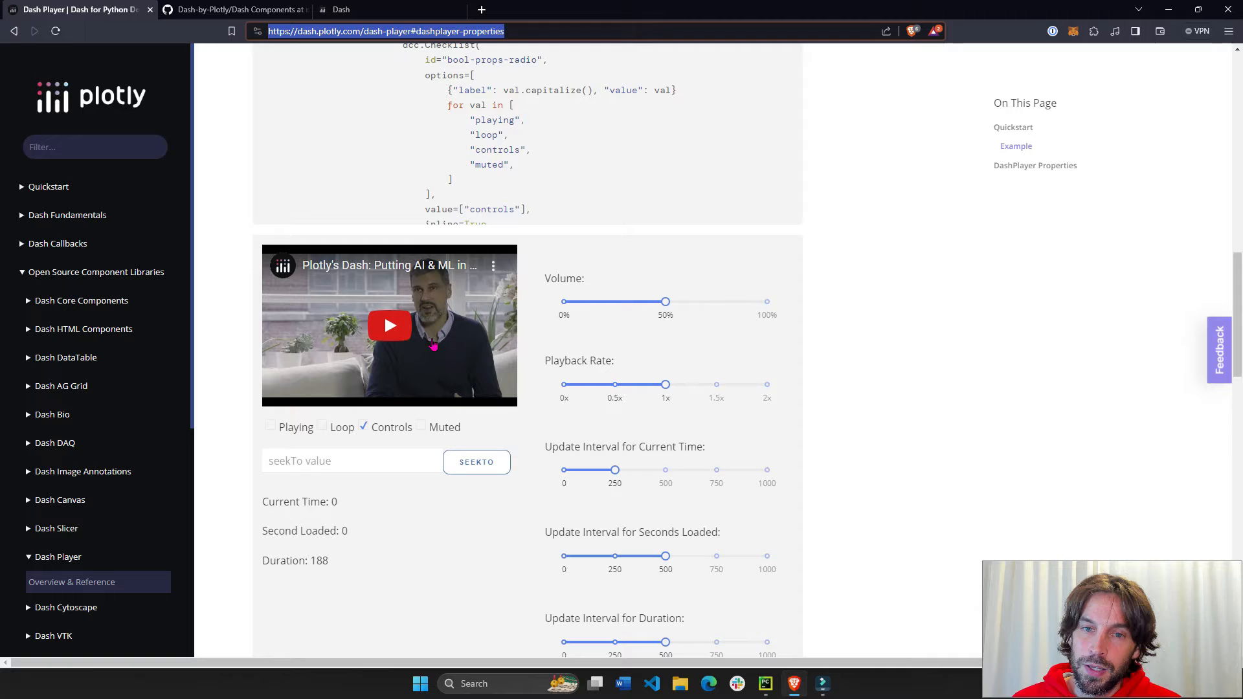
pyautogui.moveTo(909, 479)
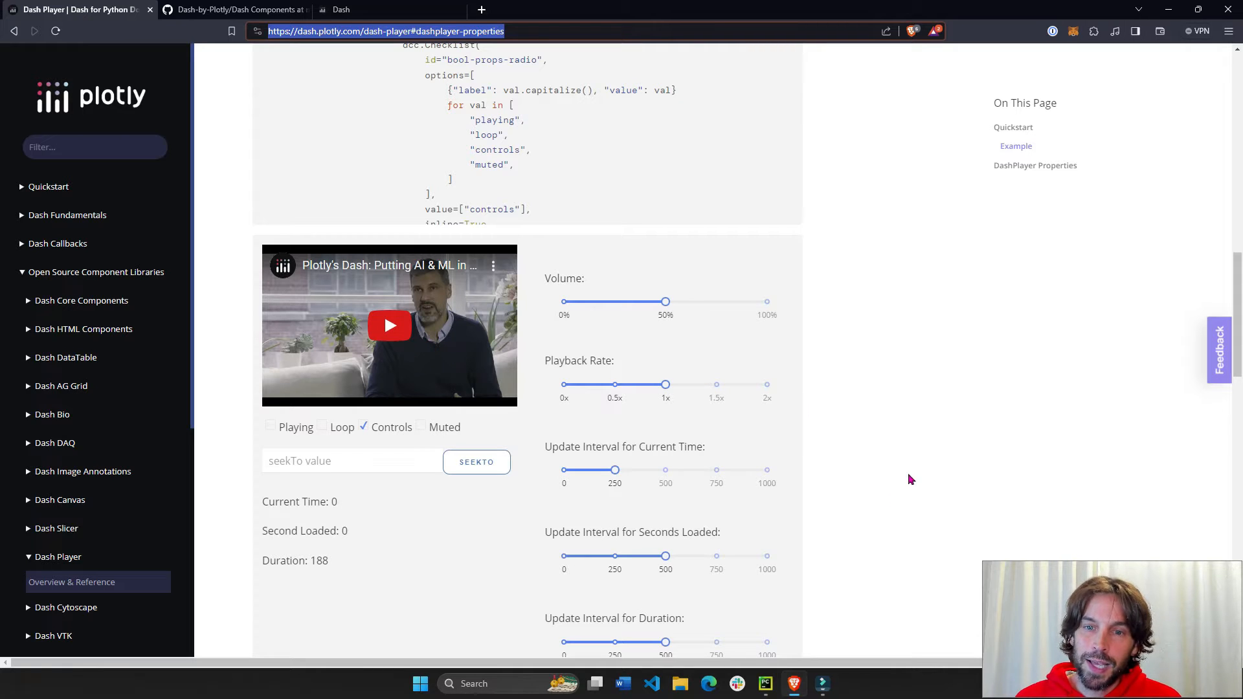
pyautogui.scroll(-3)
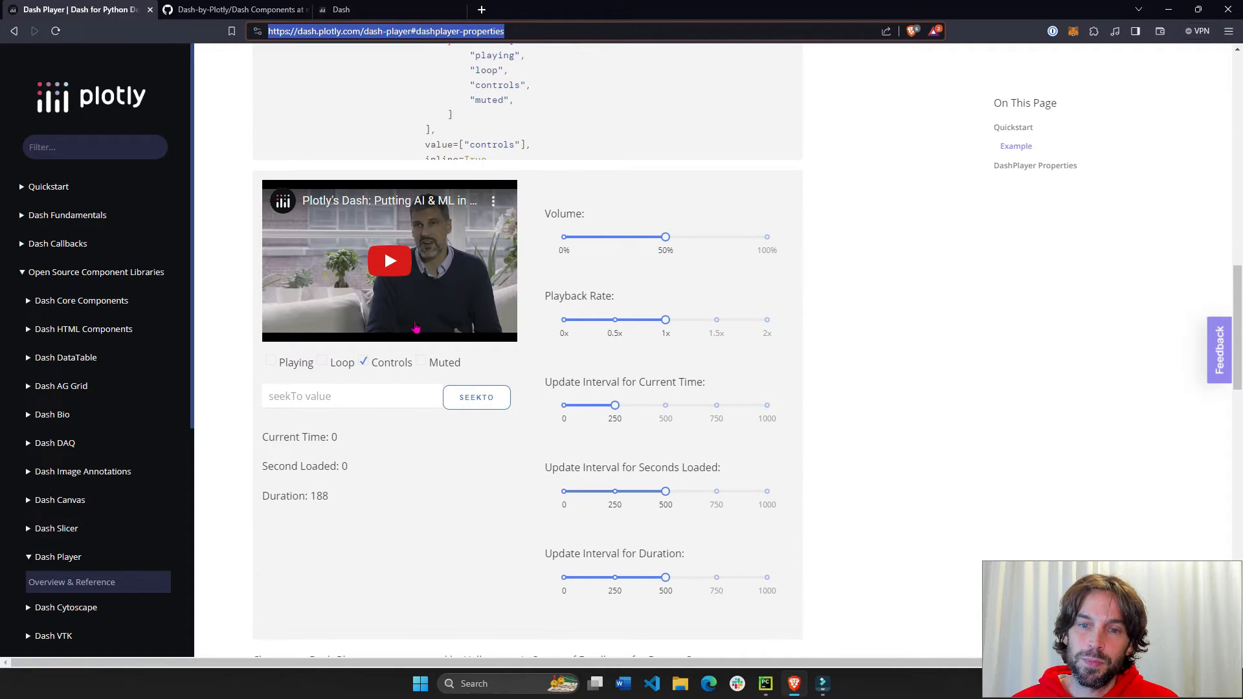
pyautogui.scroll(-3)
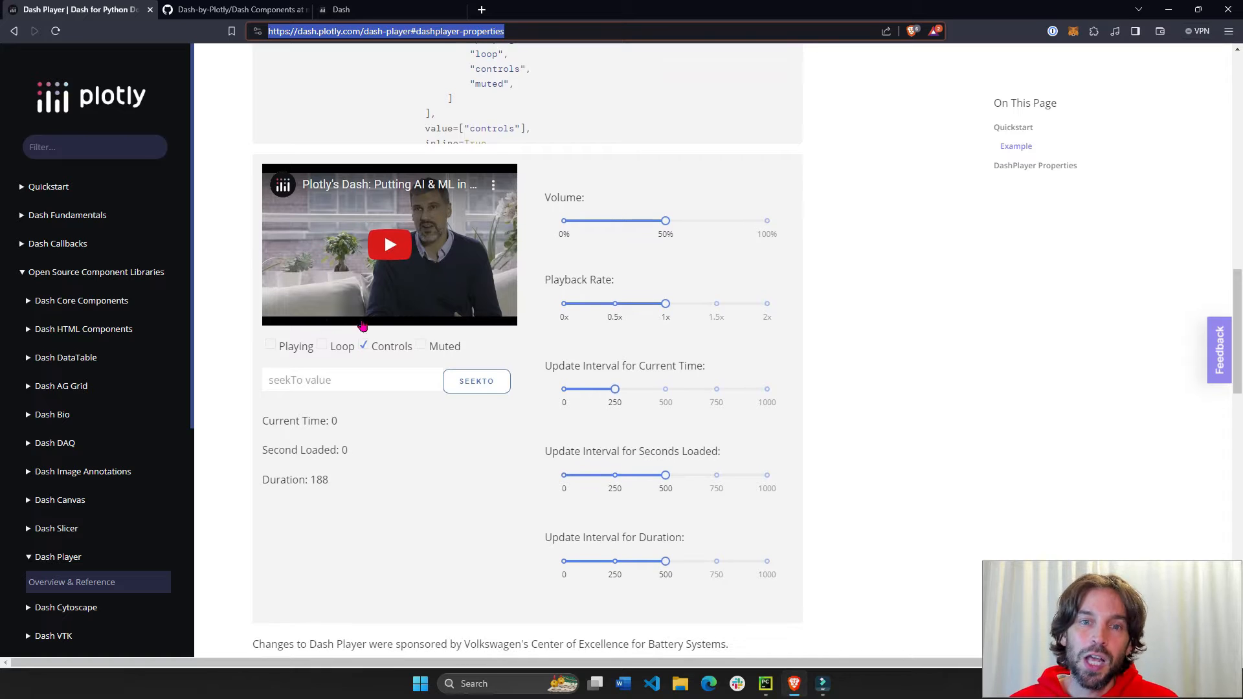
pyautogui.moveTo(571, 445)
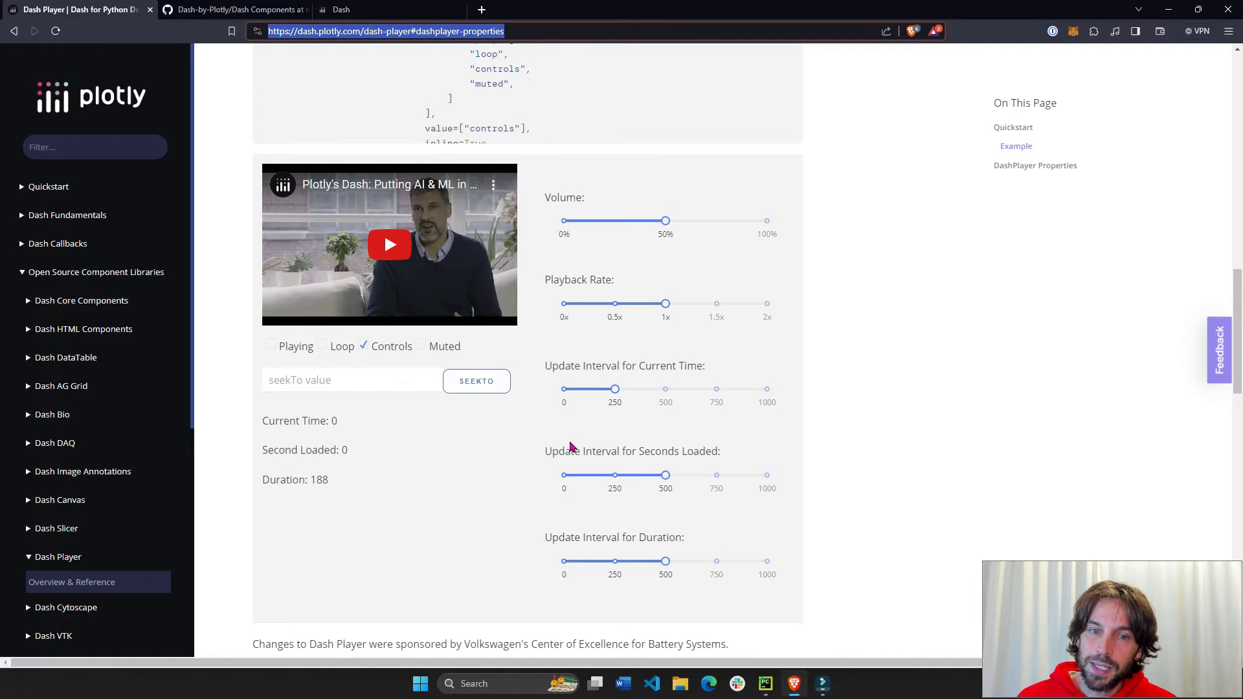
pyautogui.moveTo(321, 451)
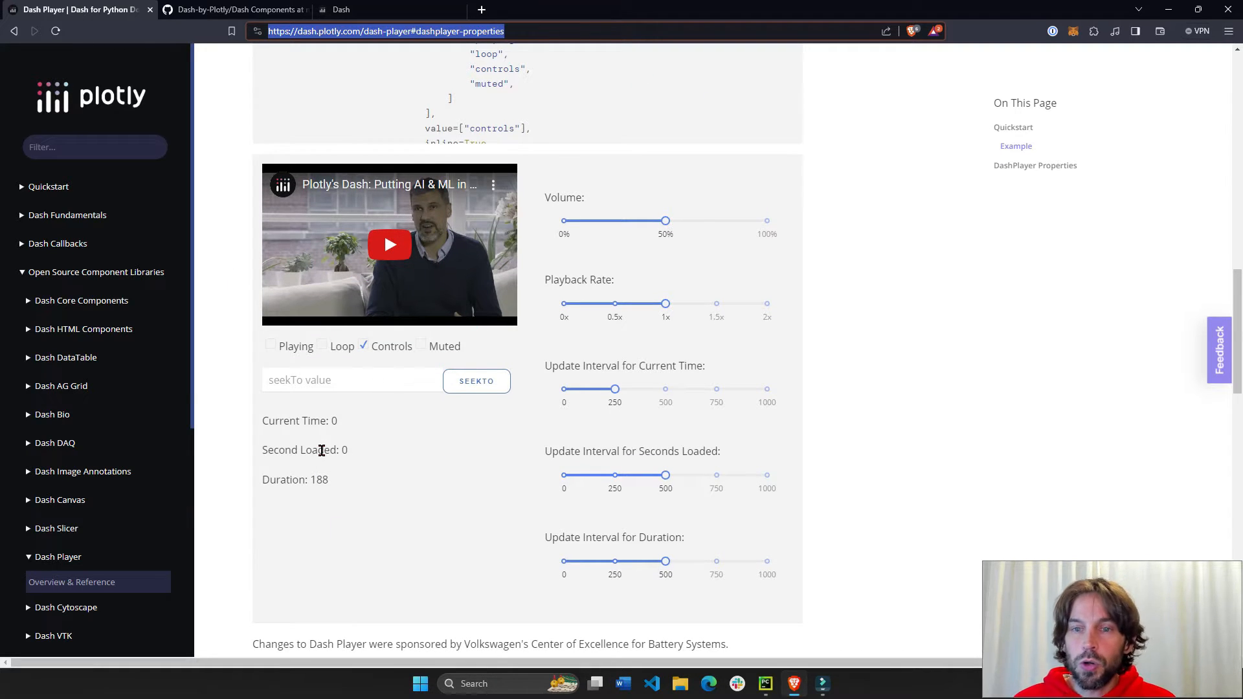
pyautogui.moveTo(565, 129)
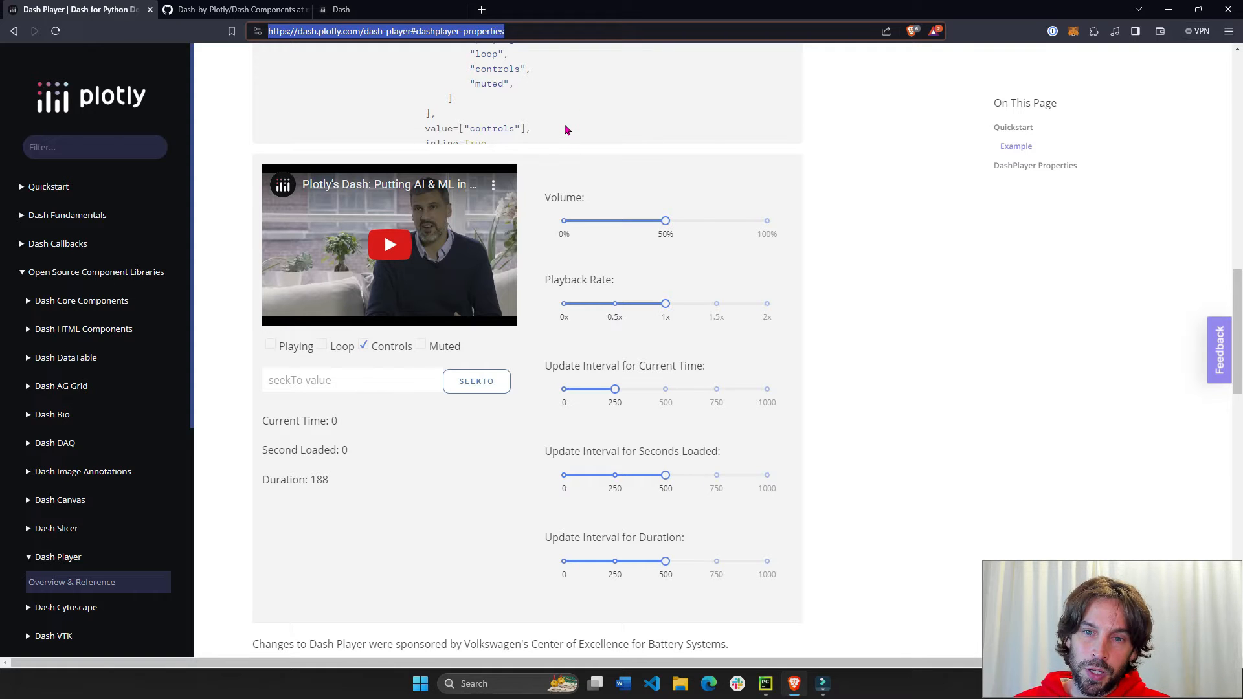
pyautogui.moveTo(647, 464)
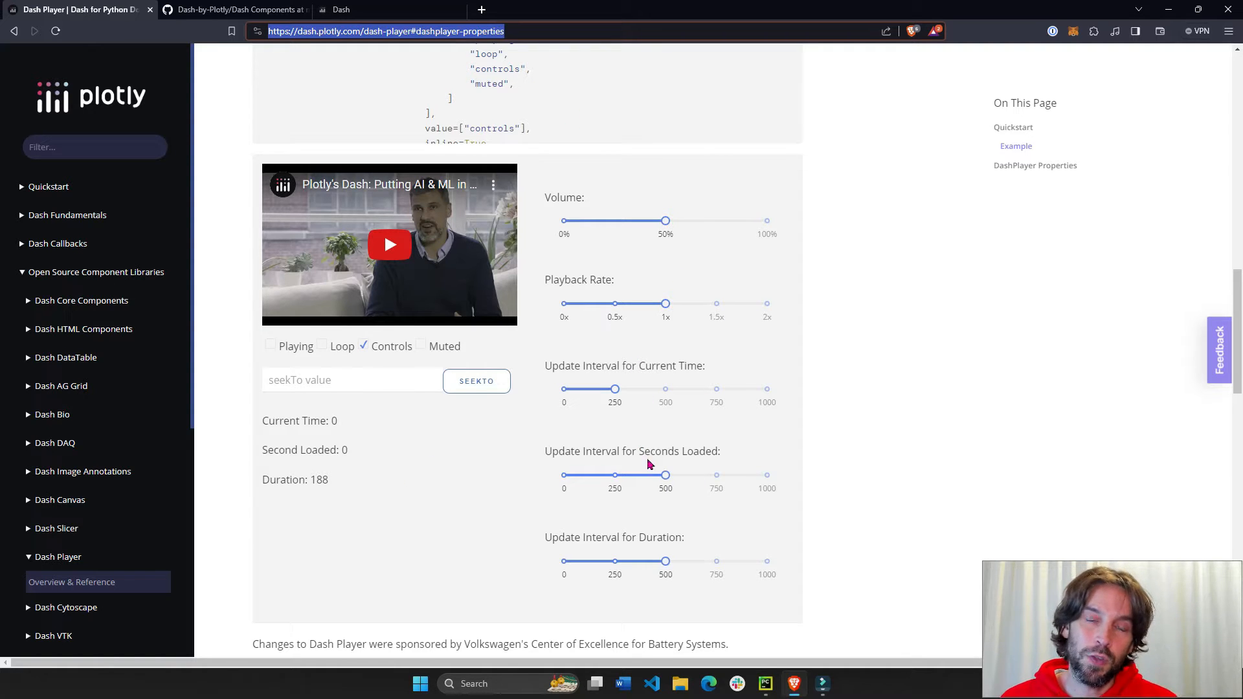
# Step: In the local app at 127.0.0.1:8050, turn on Playing, Loop and Muted for the video
pyautogui.click(340, 9)
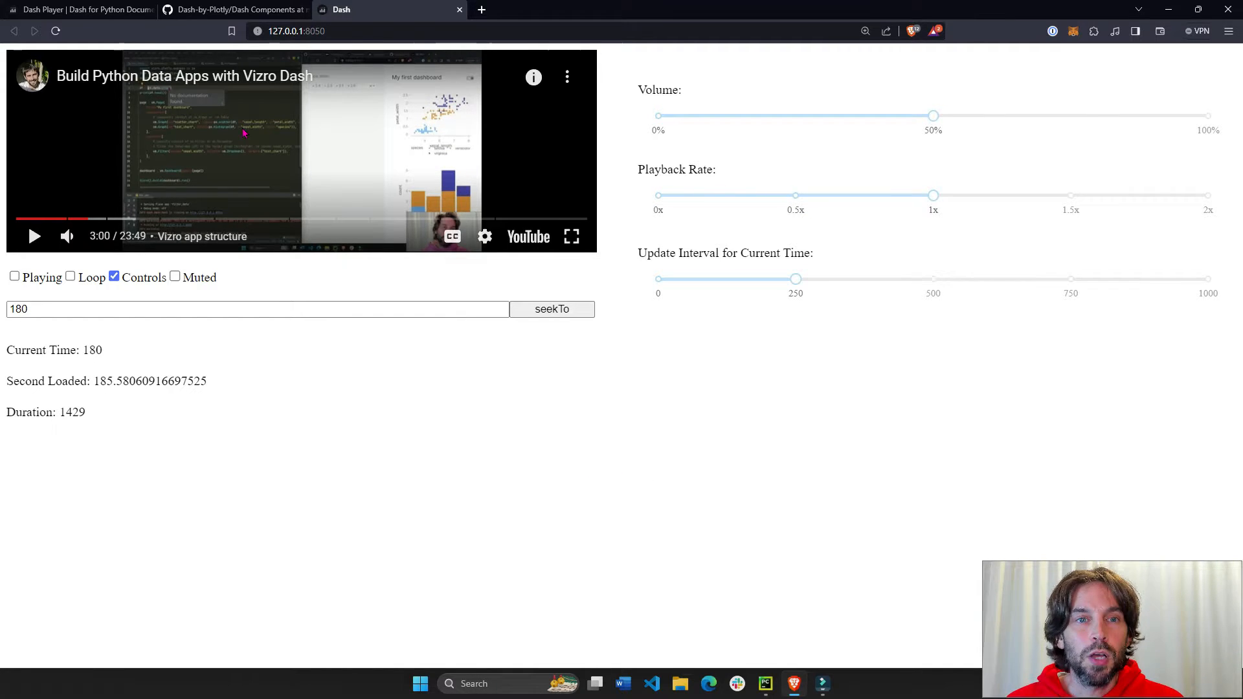
pyautogui.moveTo(303, 162)
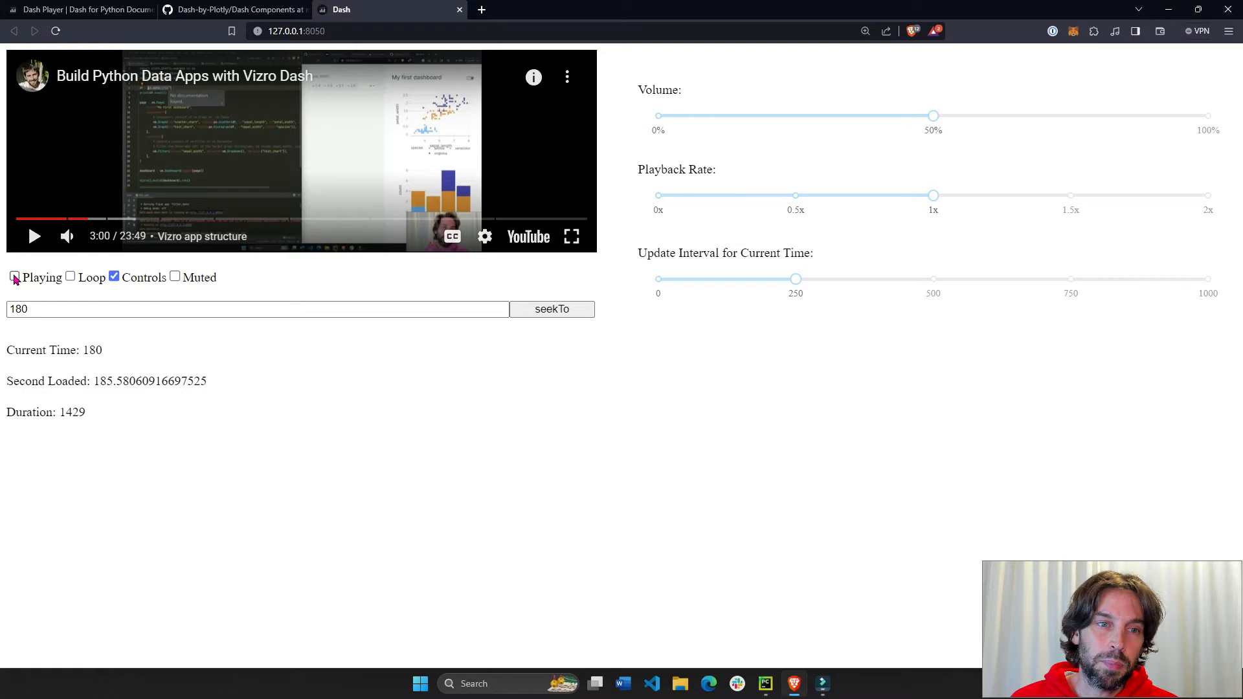
pyautogui.click(14, 277)
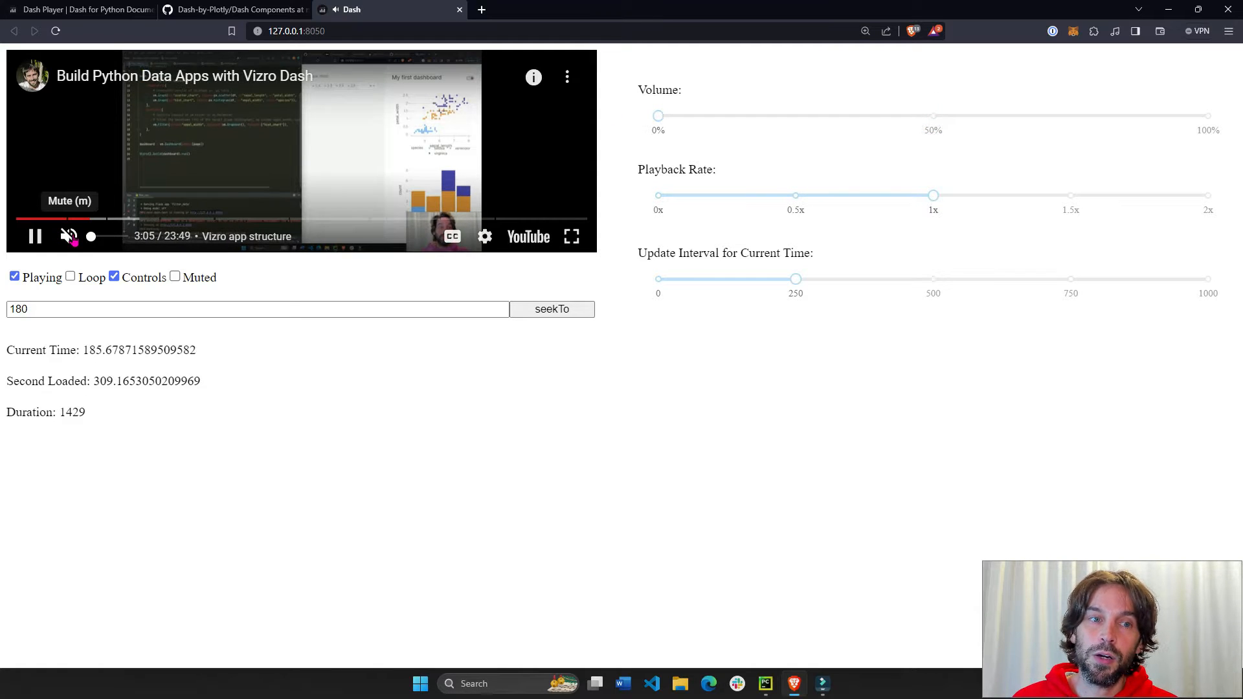
pyautogui.click(70, 276)
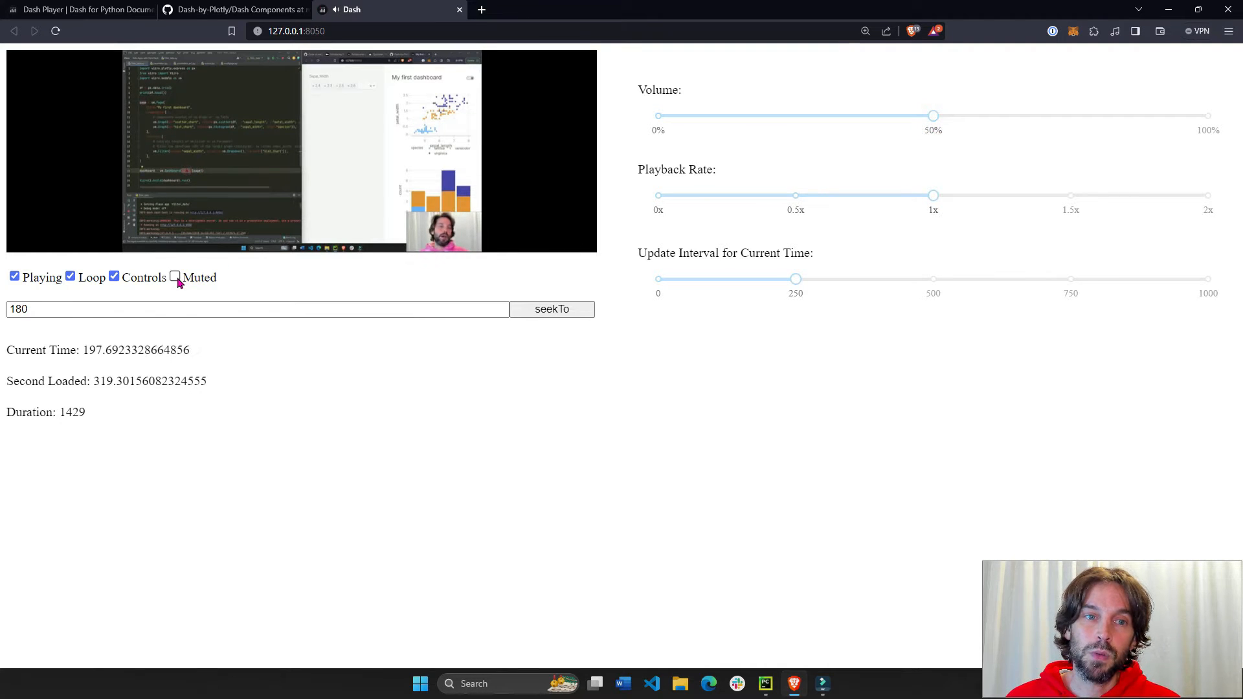
pyautogui.click(175, 277)
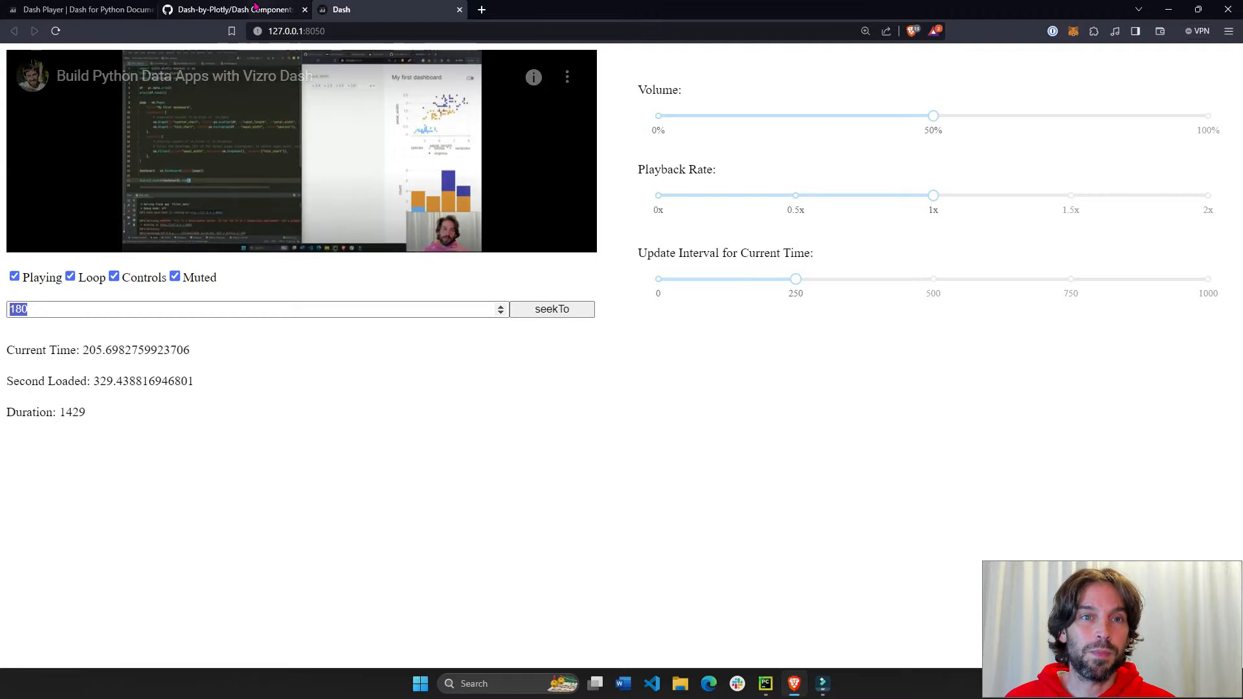
# Step: Return to the Dash Player docs and scroll to the DashPlayer Properties section
pyautogui.click(79, 9)
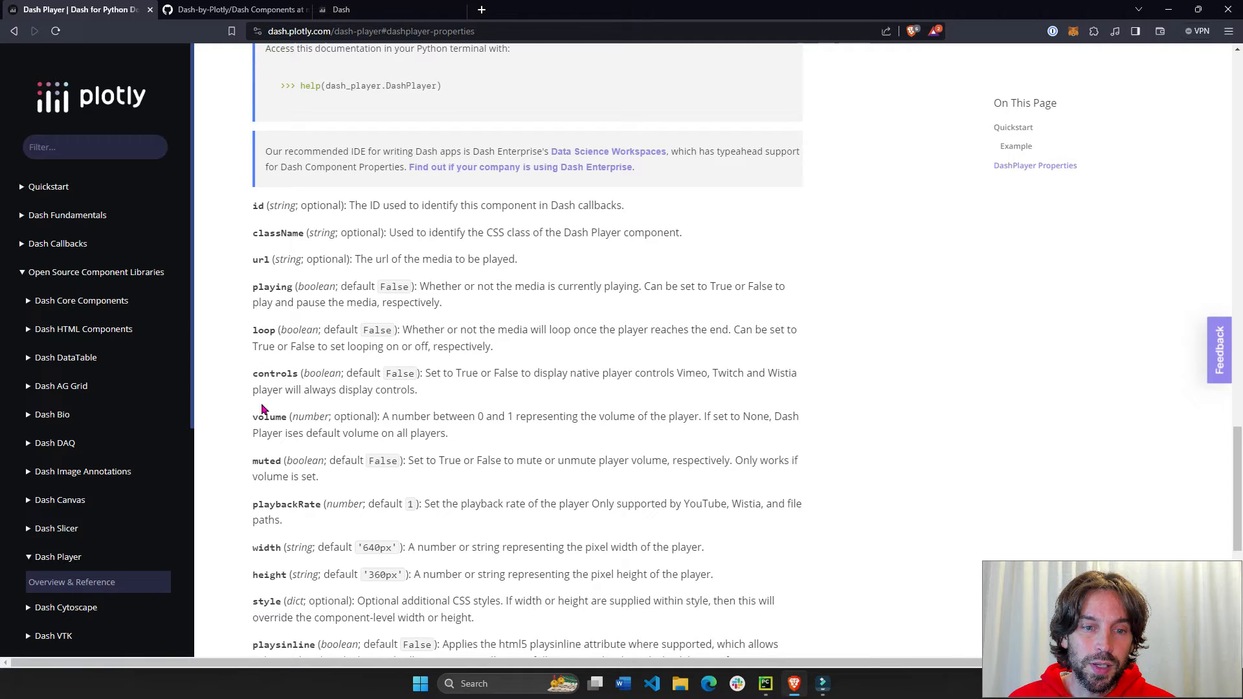
pyautogui.scroll(-3)
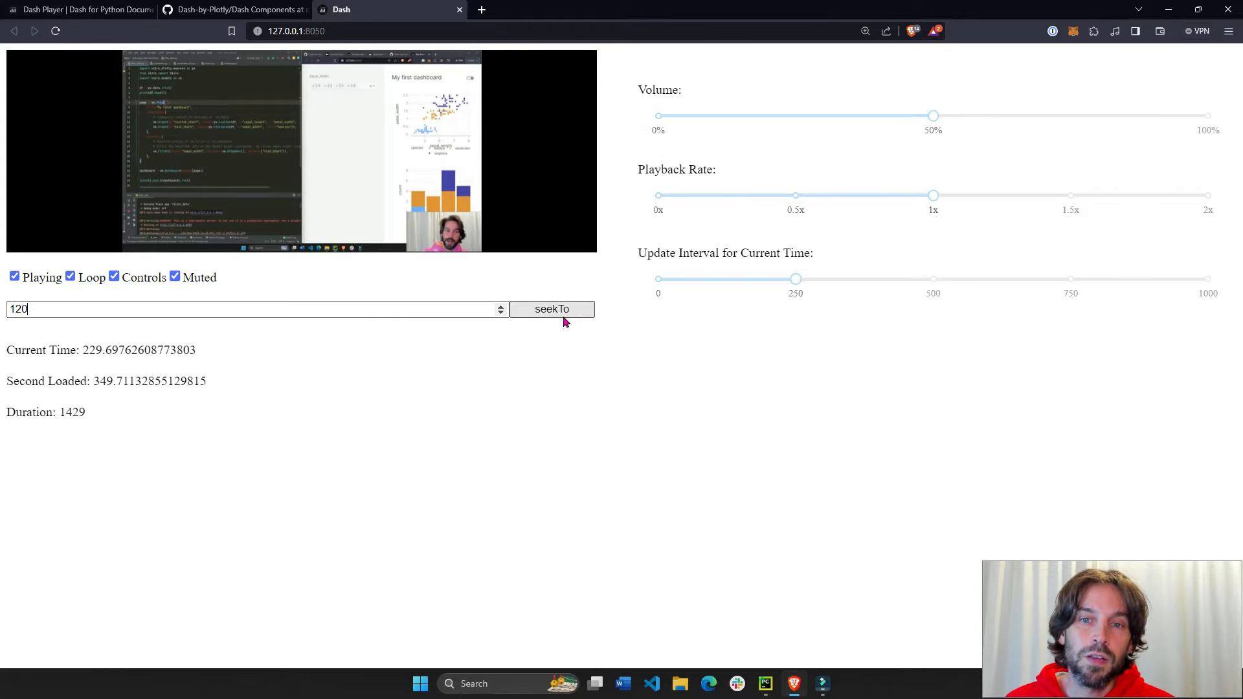
# Step: Seek the video to 120 seconds and pause it
pyautogui.click(552, 309)
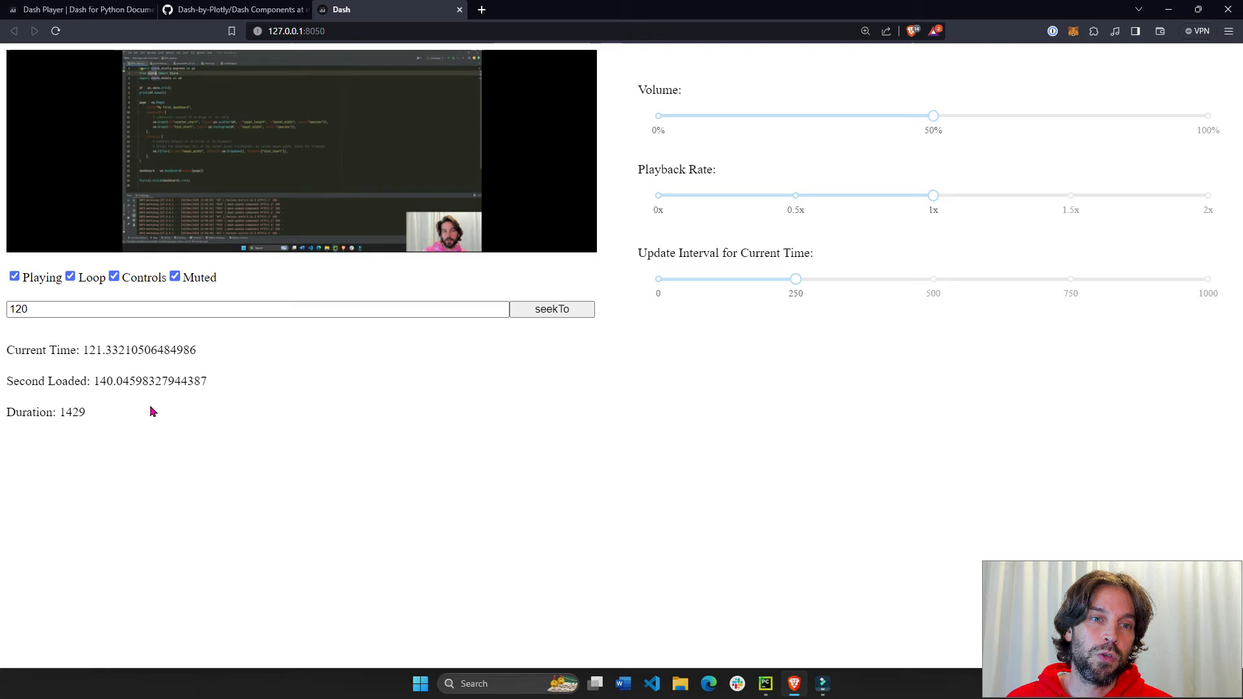
pyautogui.click(14, 276)
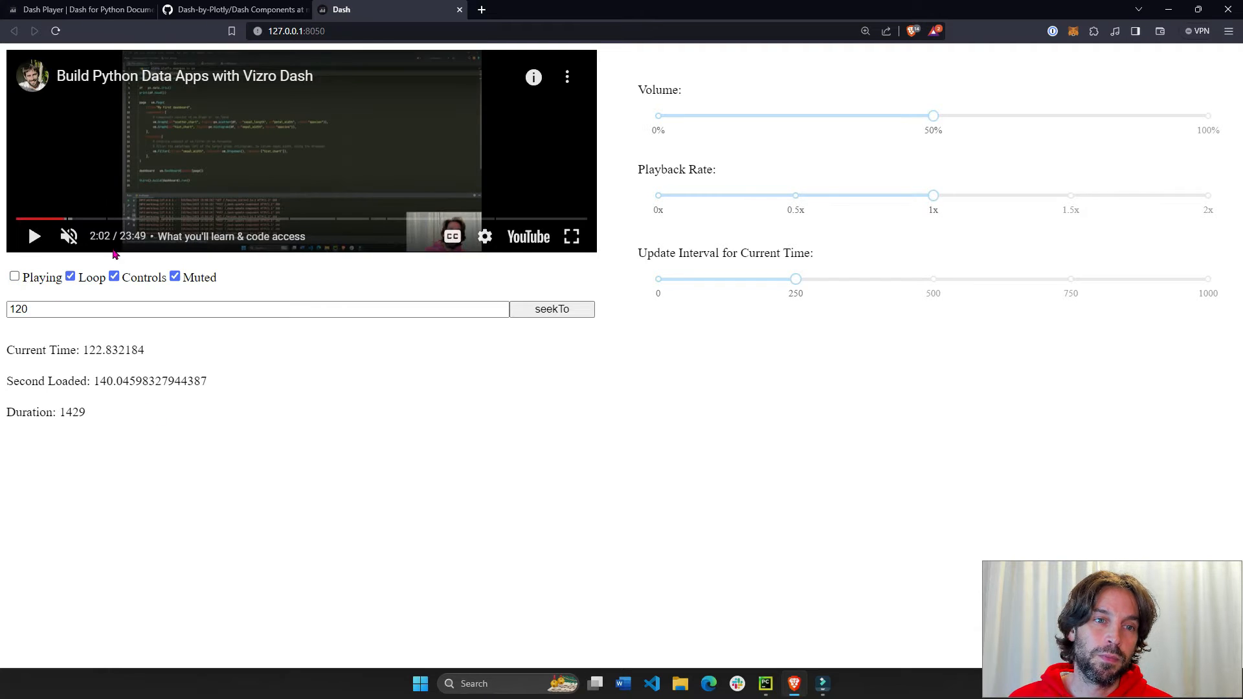
pyautogui.click(50, 308)
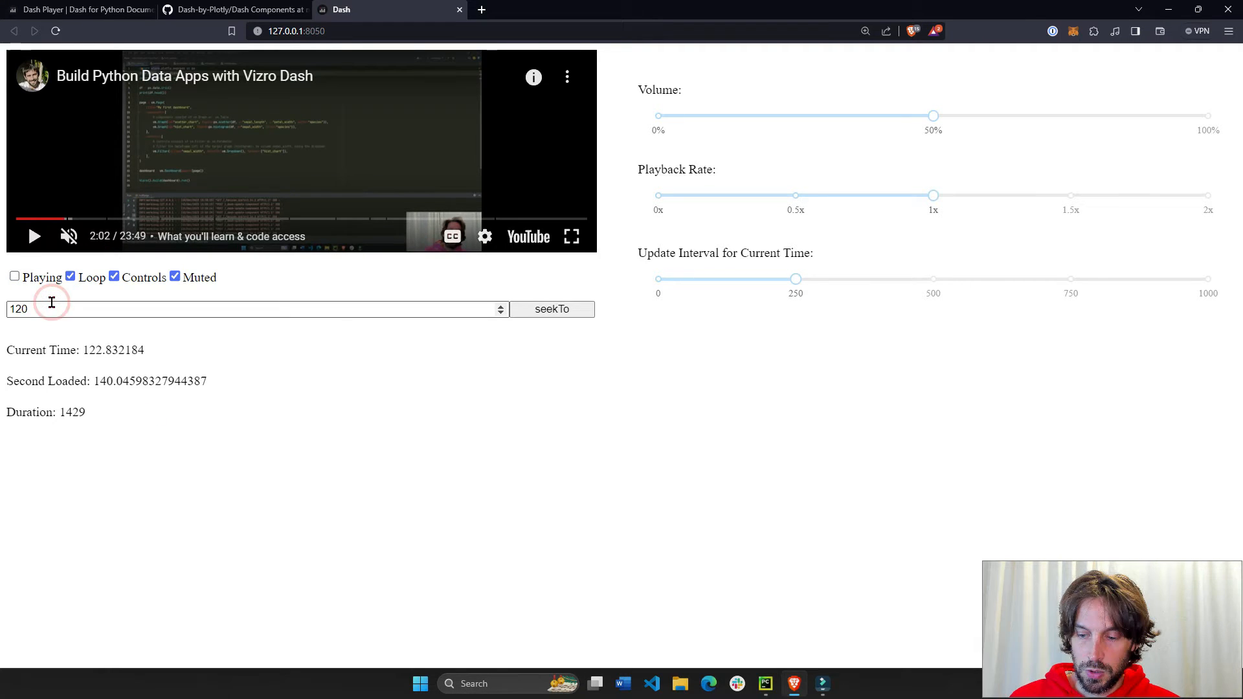
pyautogui.click(551, 310)
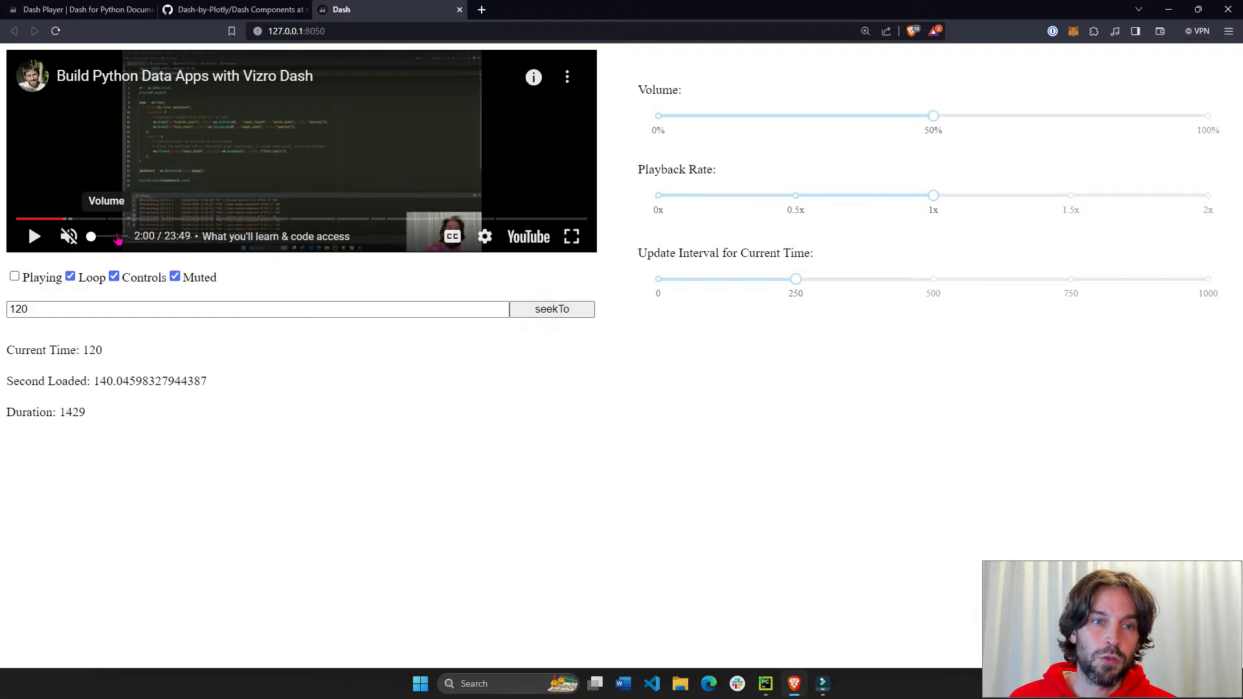
# Step: Seek to fraction 0.5 so Current Time reads 714.5 of 1429 seconds
pyautogui.click(256, 309)
pyautogui.write('0.5')
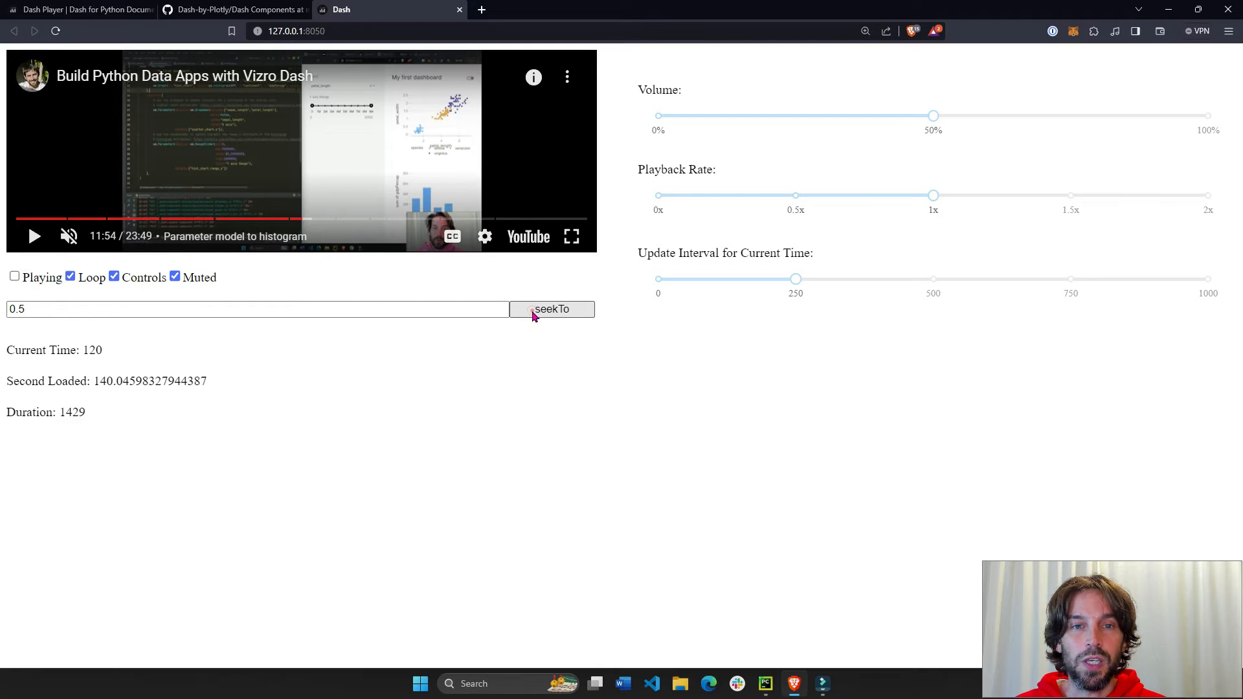
pyautogui.click(551, 308)
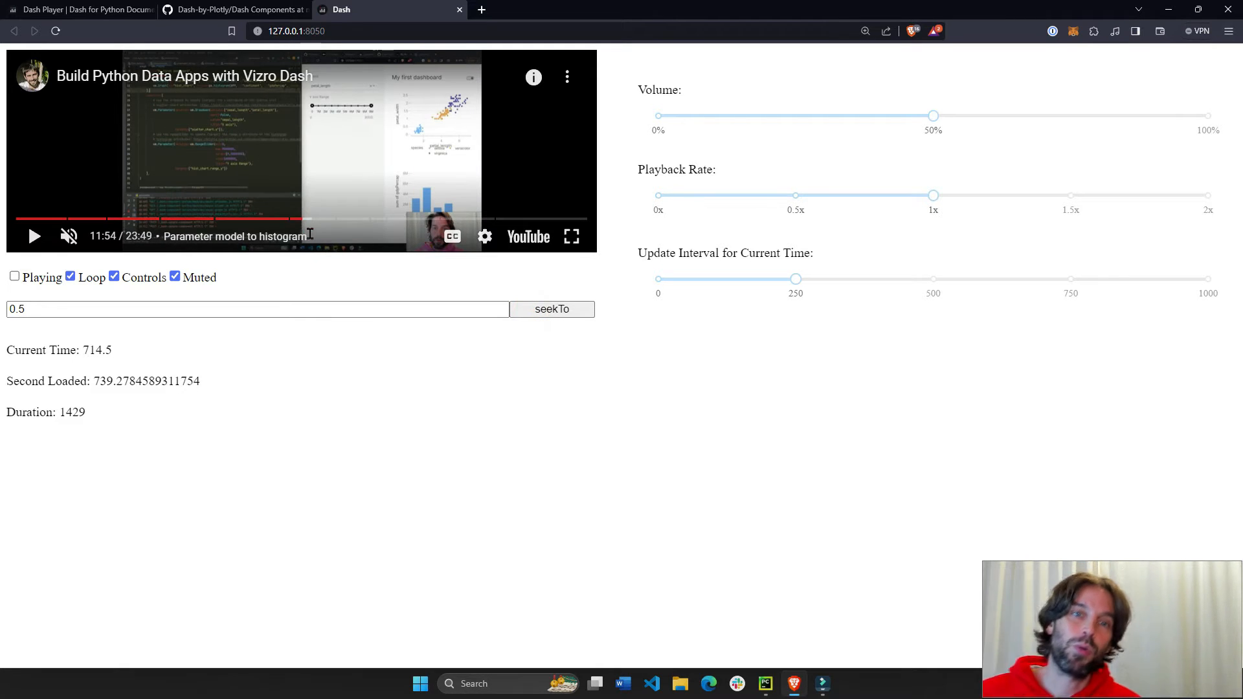
pyautogui.moveTo(299, 220)
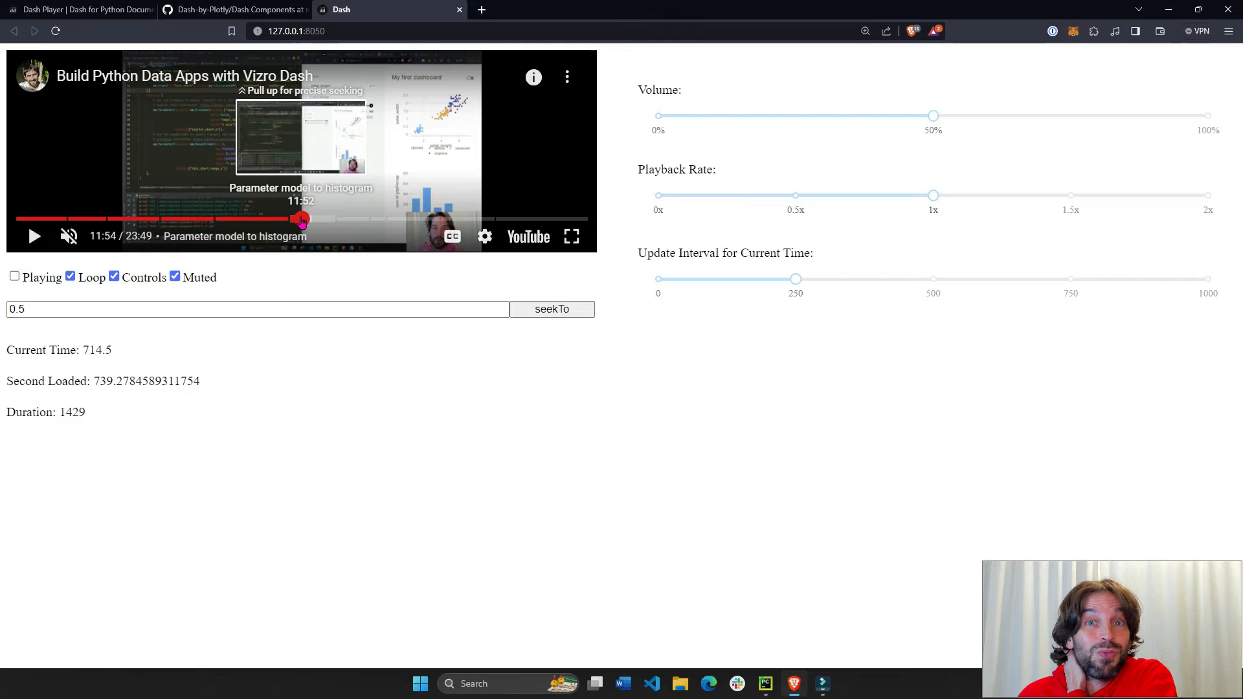
pyautogui.moveTo(400, 93)
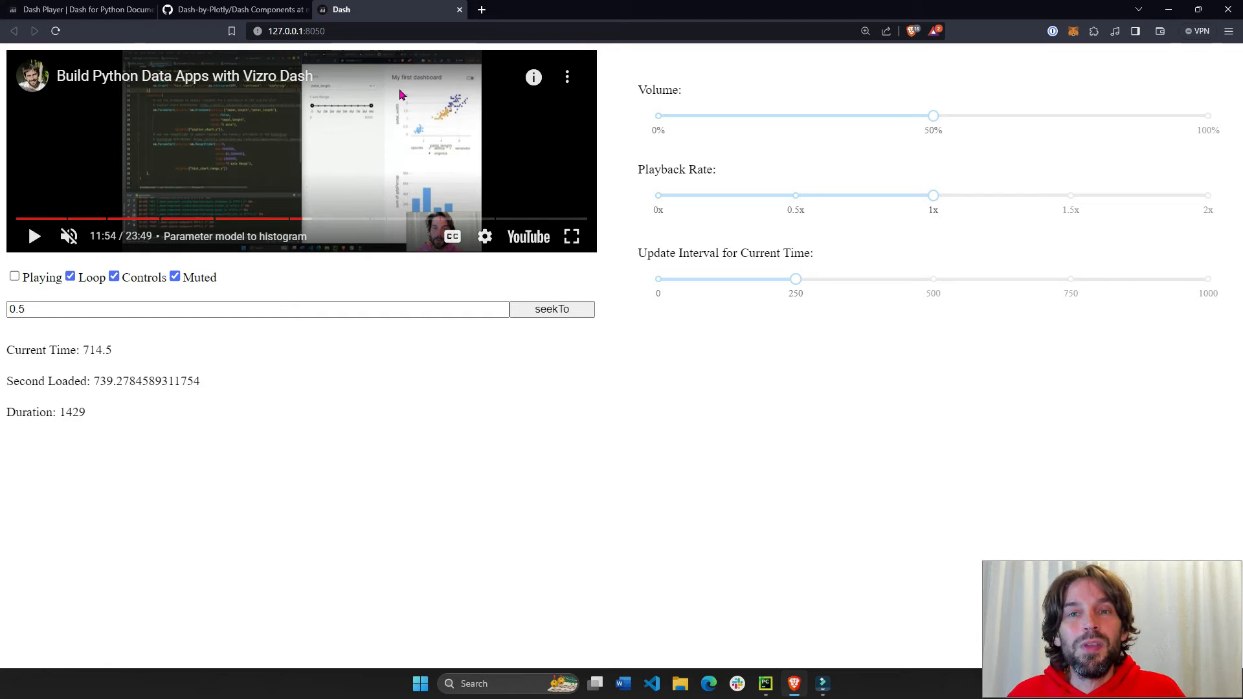
pyautogui.moveTo(693, 120)
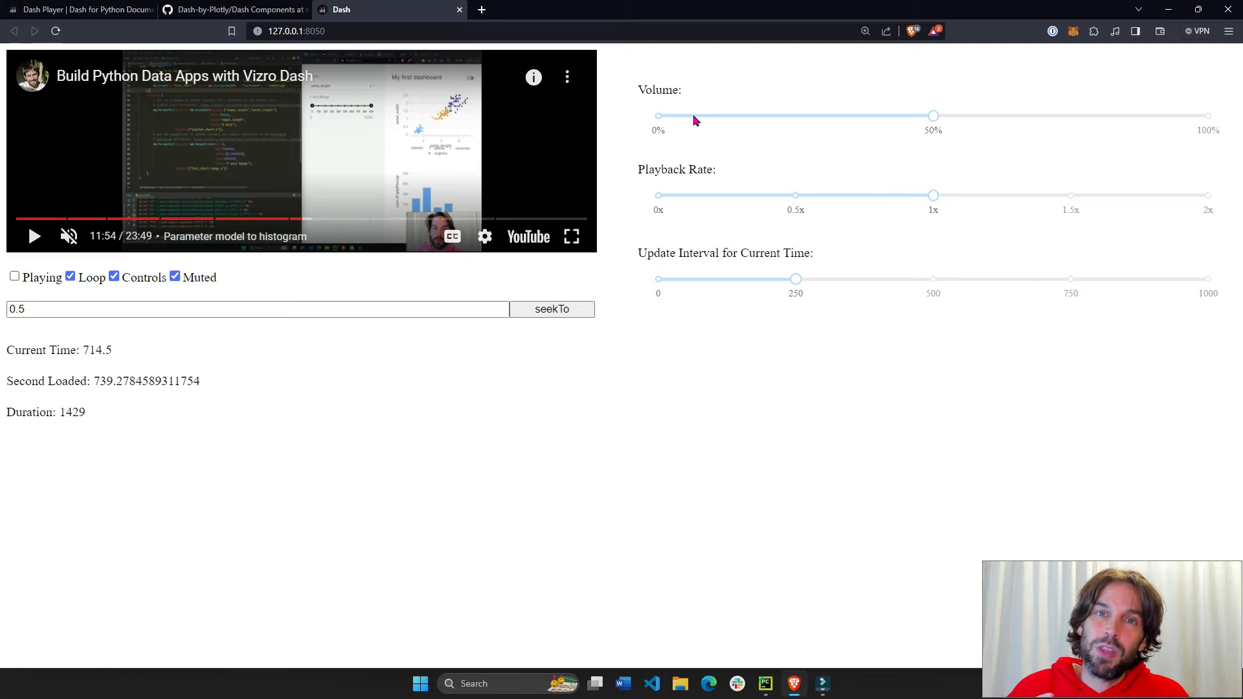
pyautogui.moveTo(765, 54)
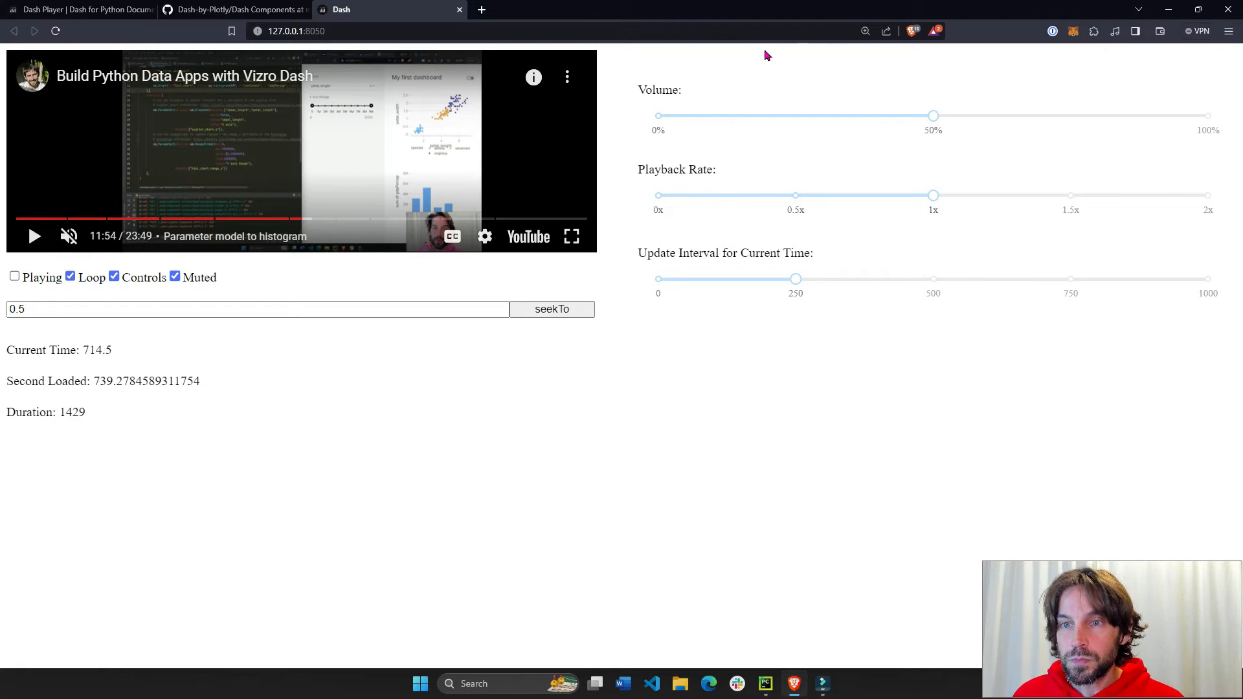
pyautogui.moveTo(852, 189)
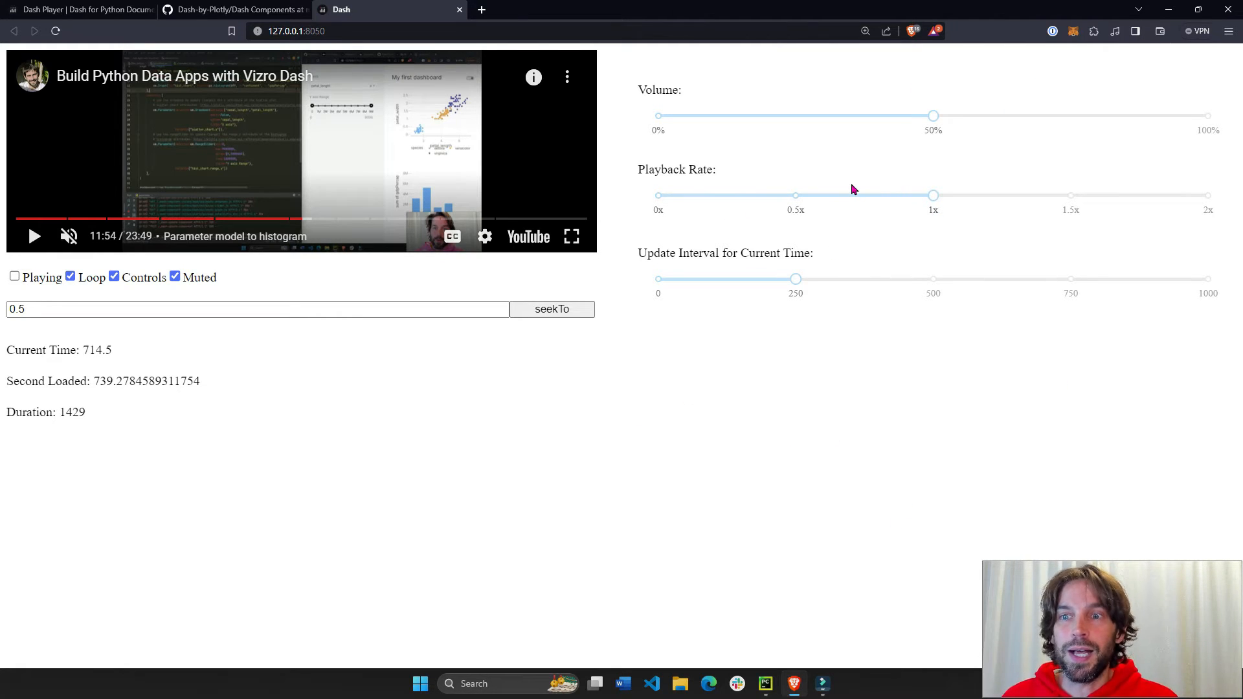
pyautogui.moveTo(827, 198)
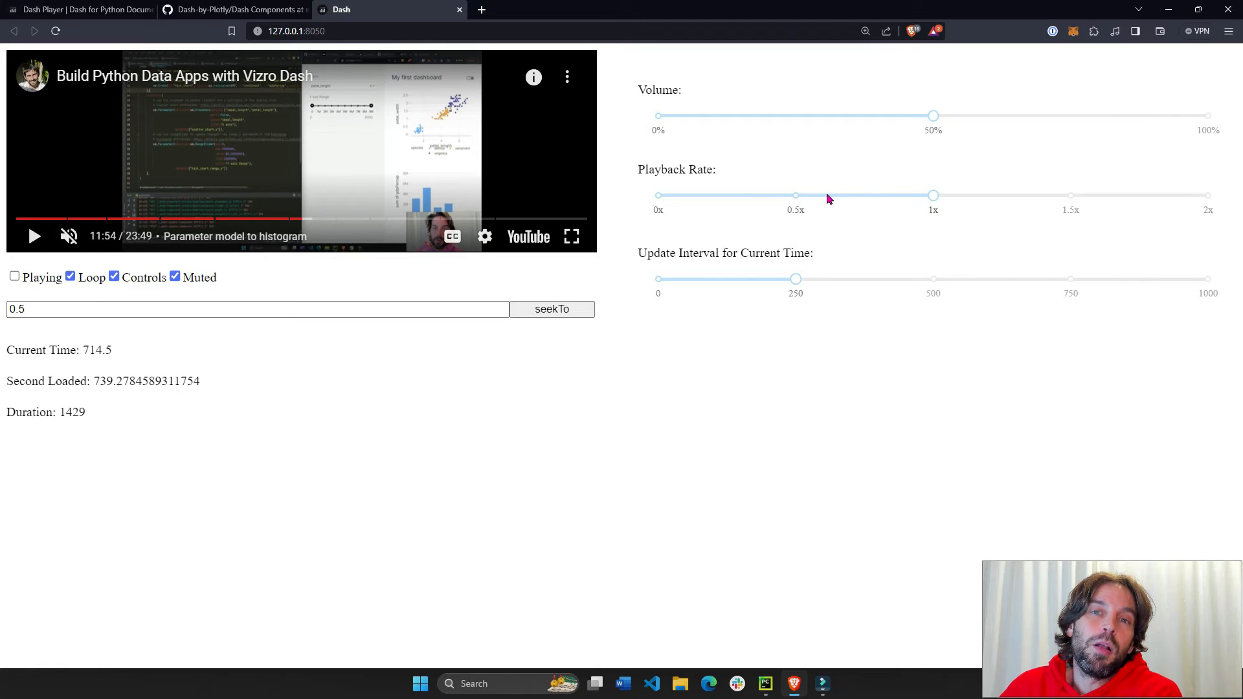
pyautogui.moveTo(906, 326)
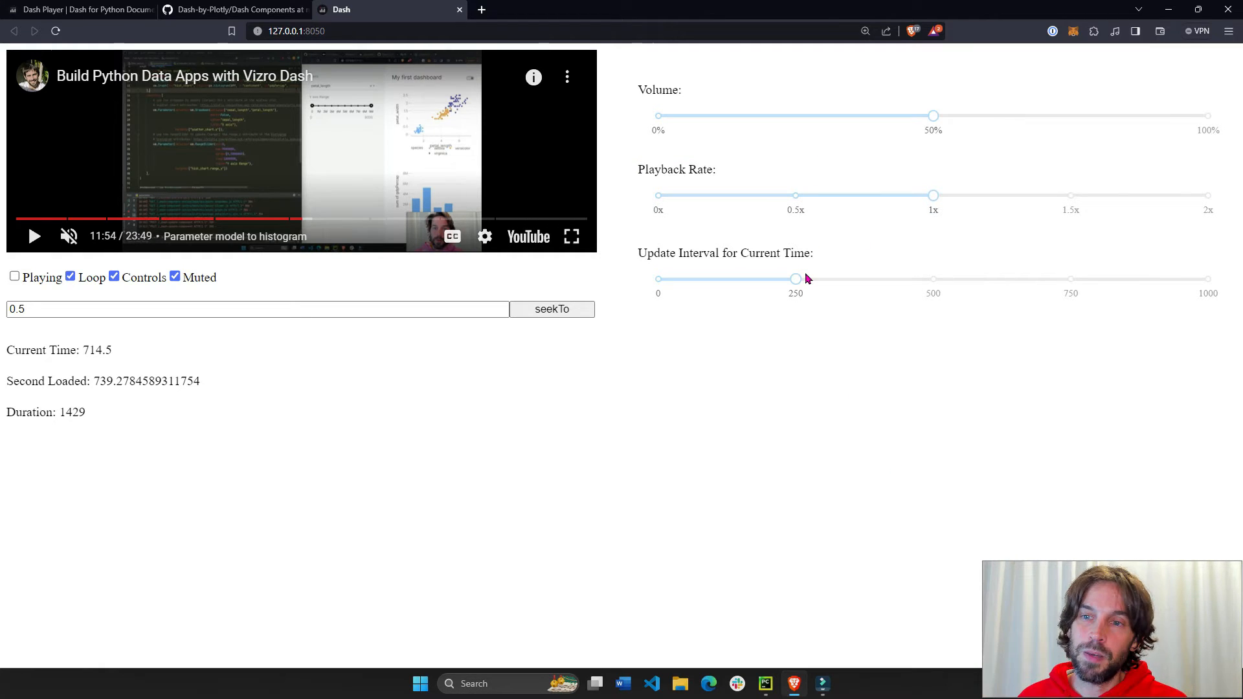
pyautogui.moveTo(873, 356)
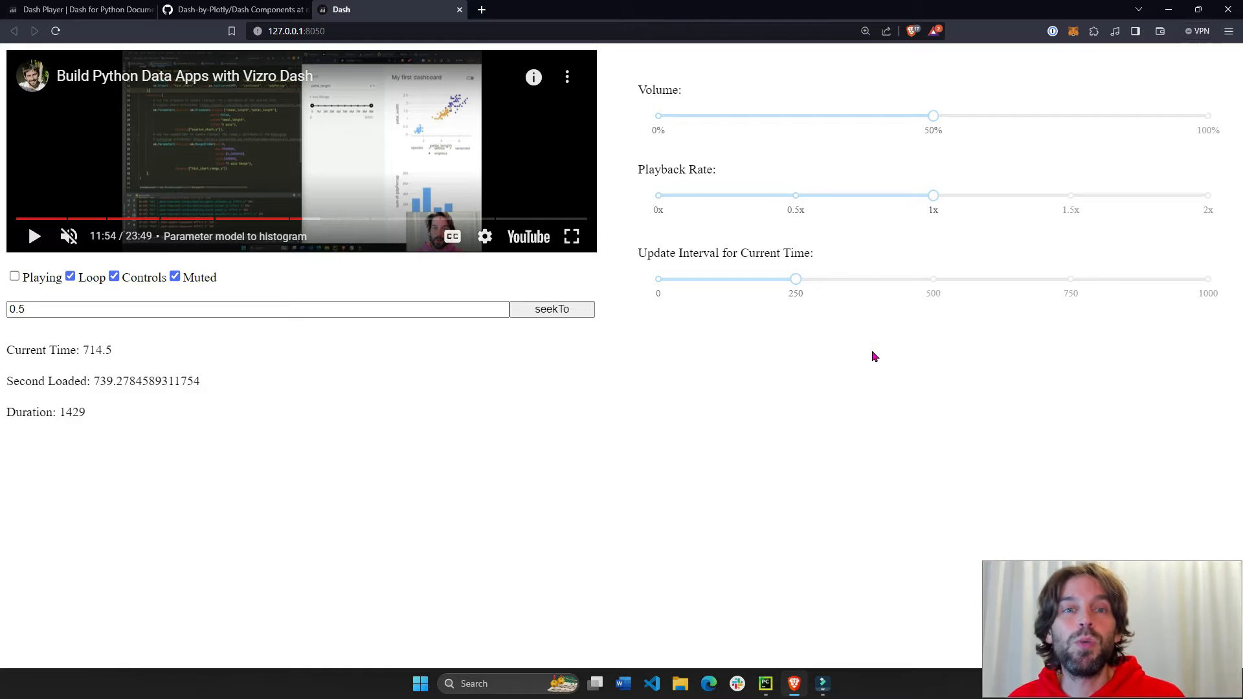
pyautogui.tripleClick(255, 310)
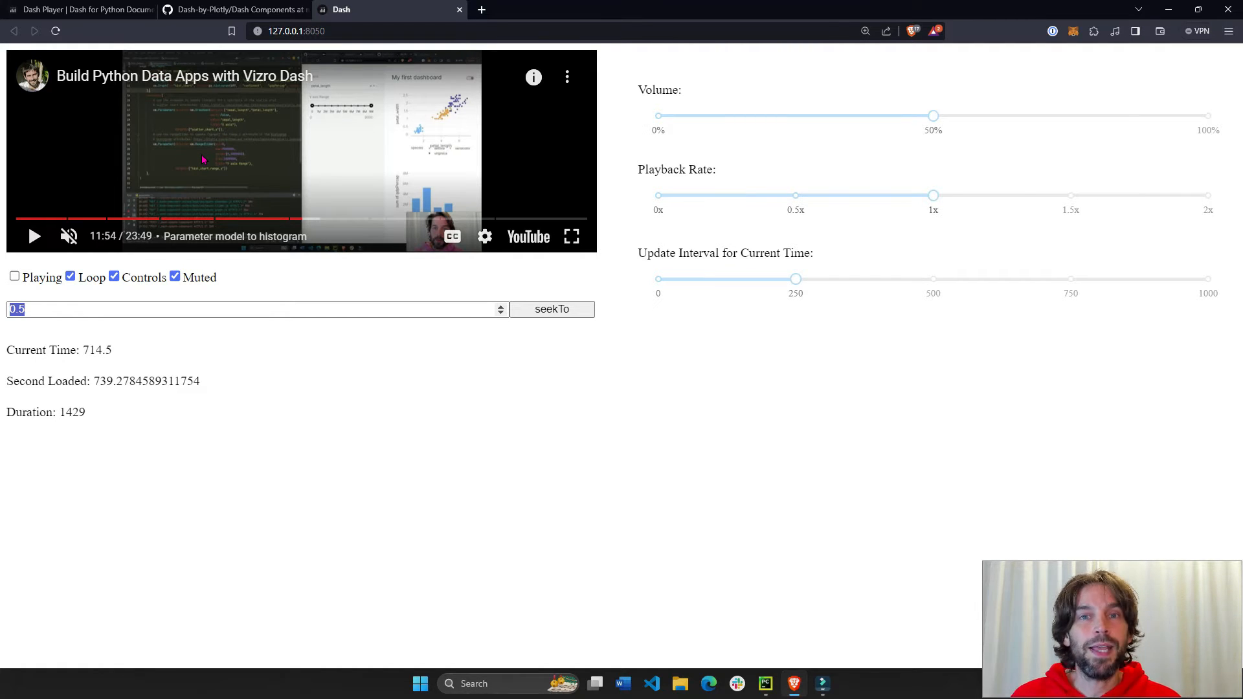
pyautogui.moveTo(521, 260)
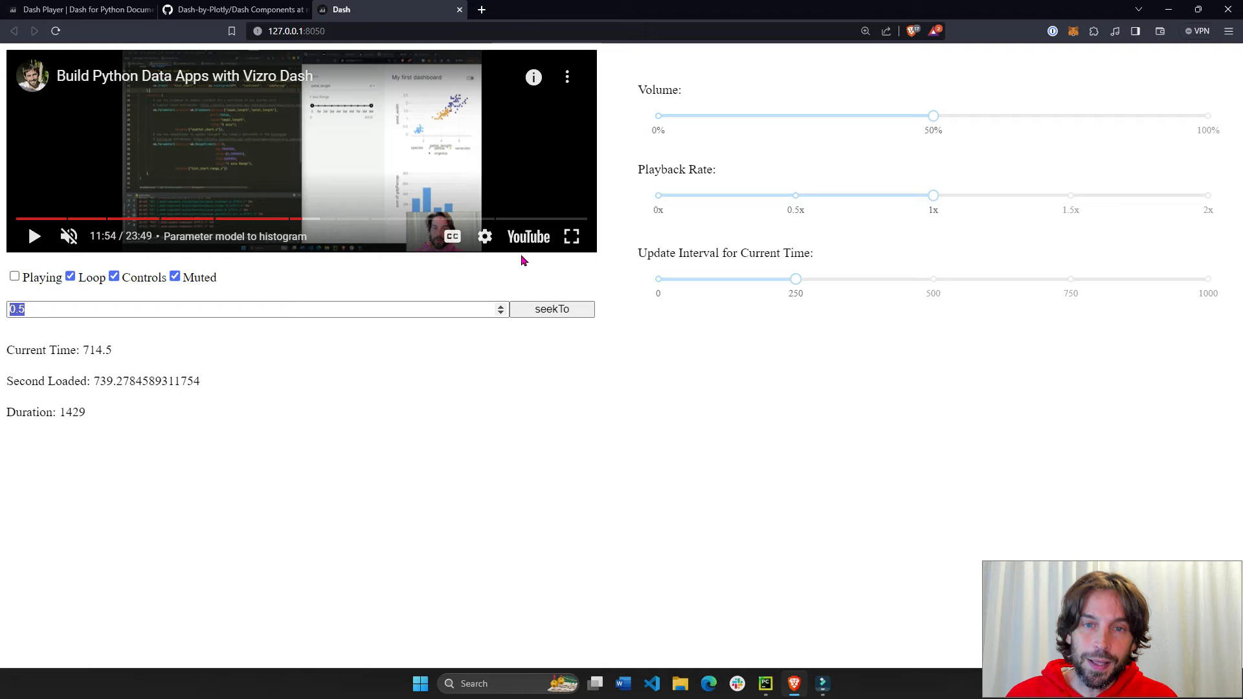
pyautogui.moveTo(529, 182)
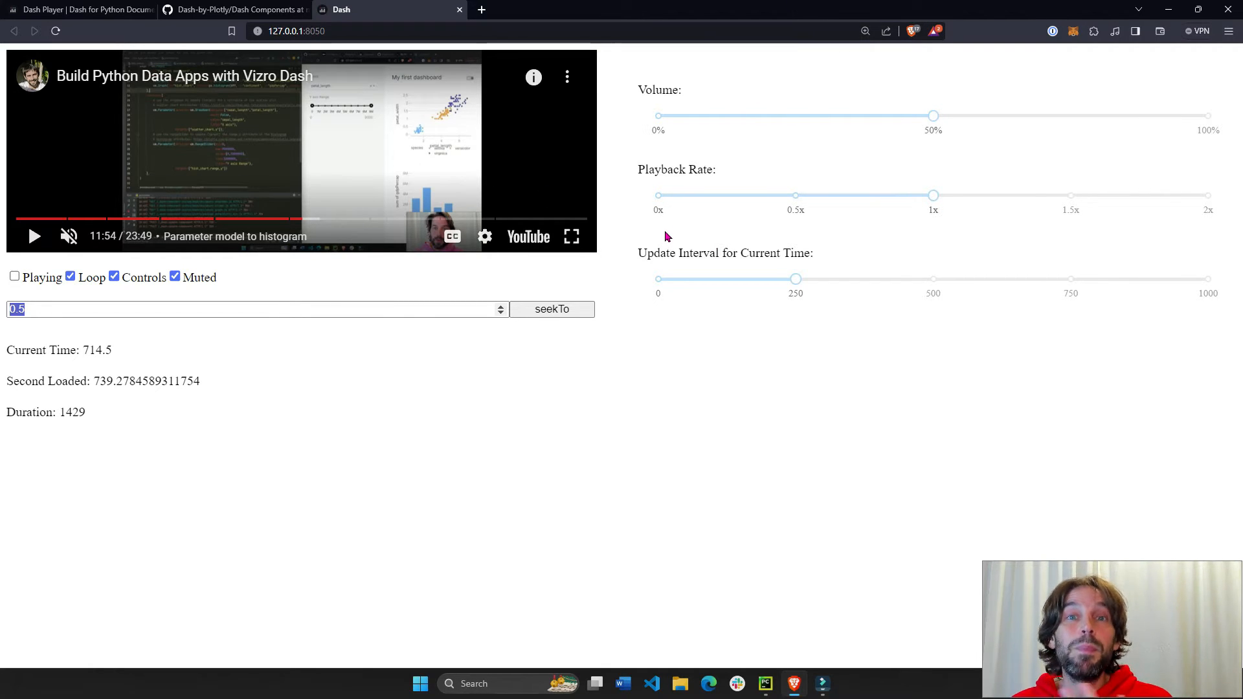
pyautogui.moveTo(645, 203)
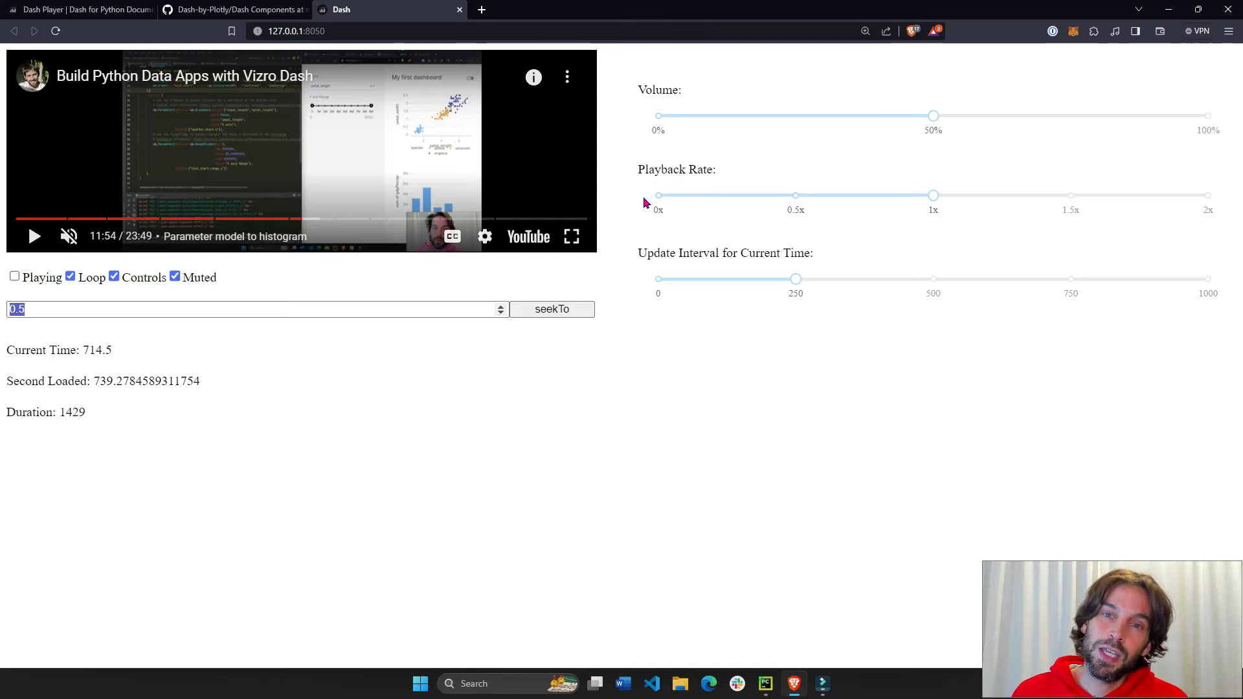
pyautogui.moveTo(501, 196)
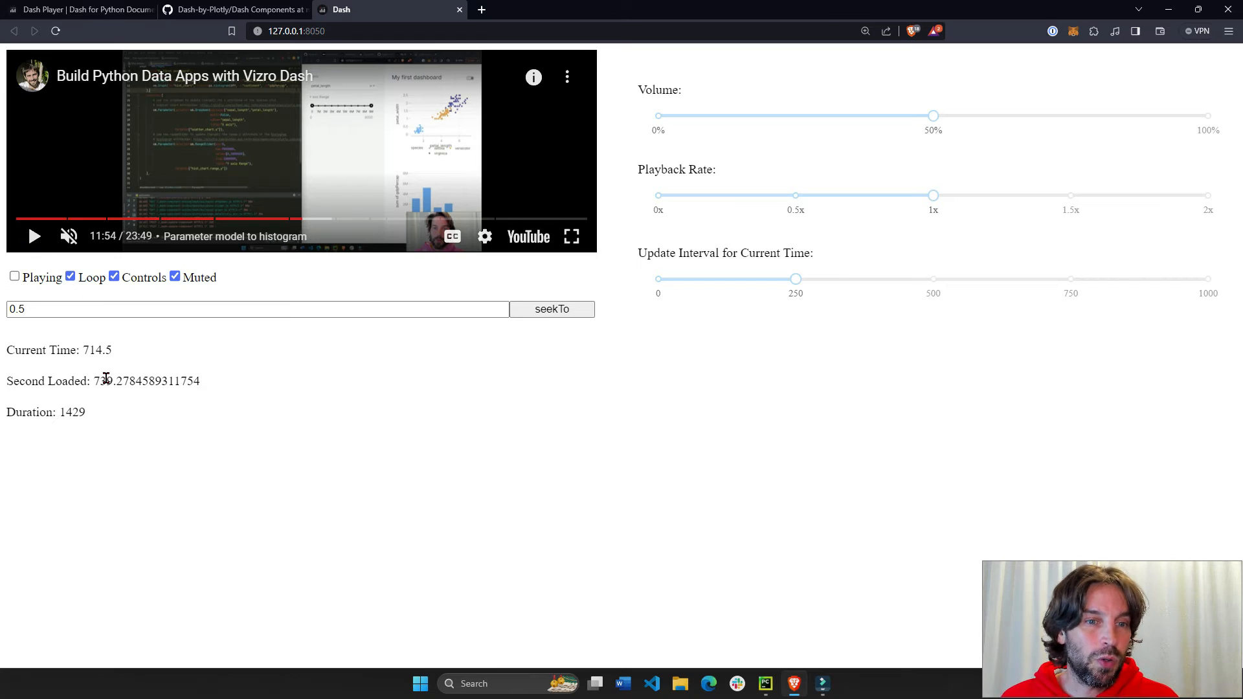
pyautogui.doubleClick(145, 380)
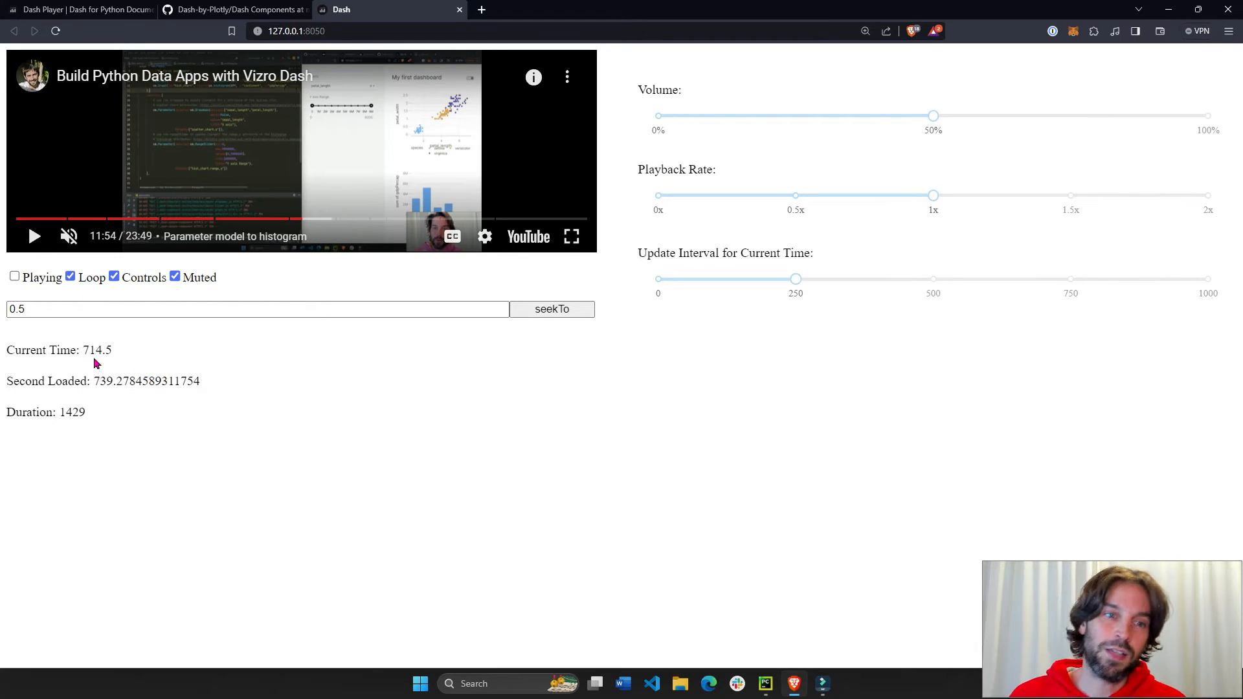
pyautogui.moveTo(105, 426)
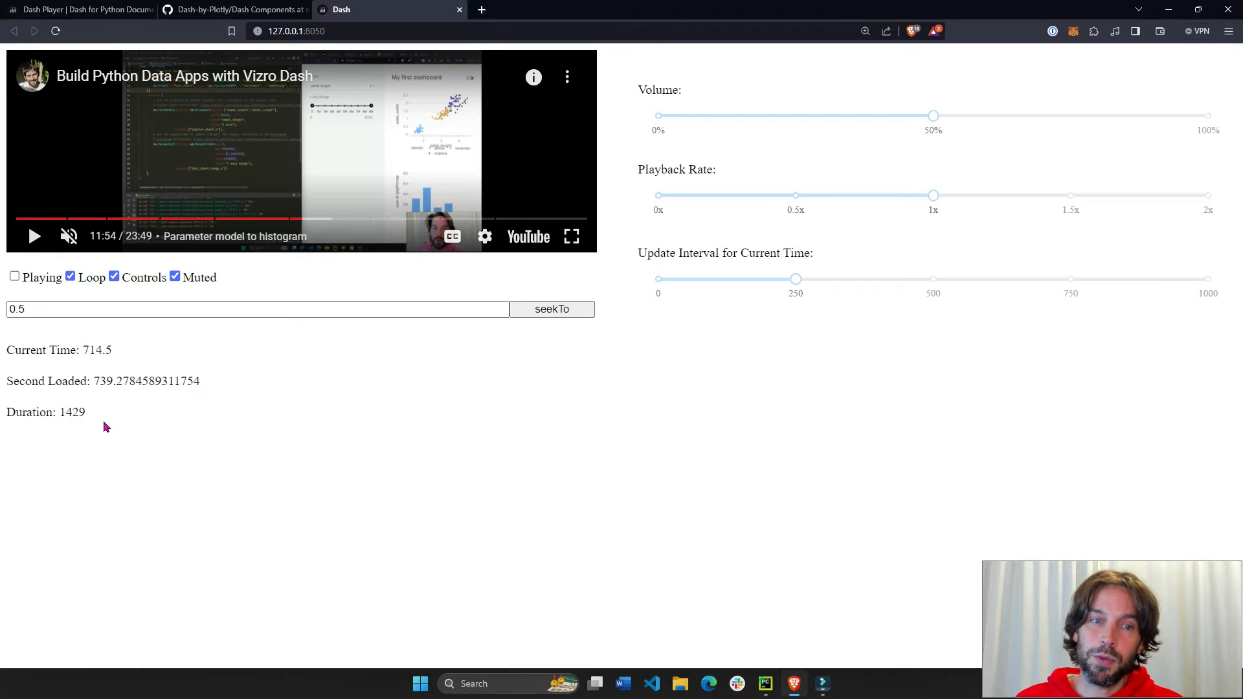
pyautogui.doubleClick(62, 411)
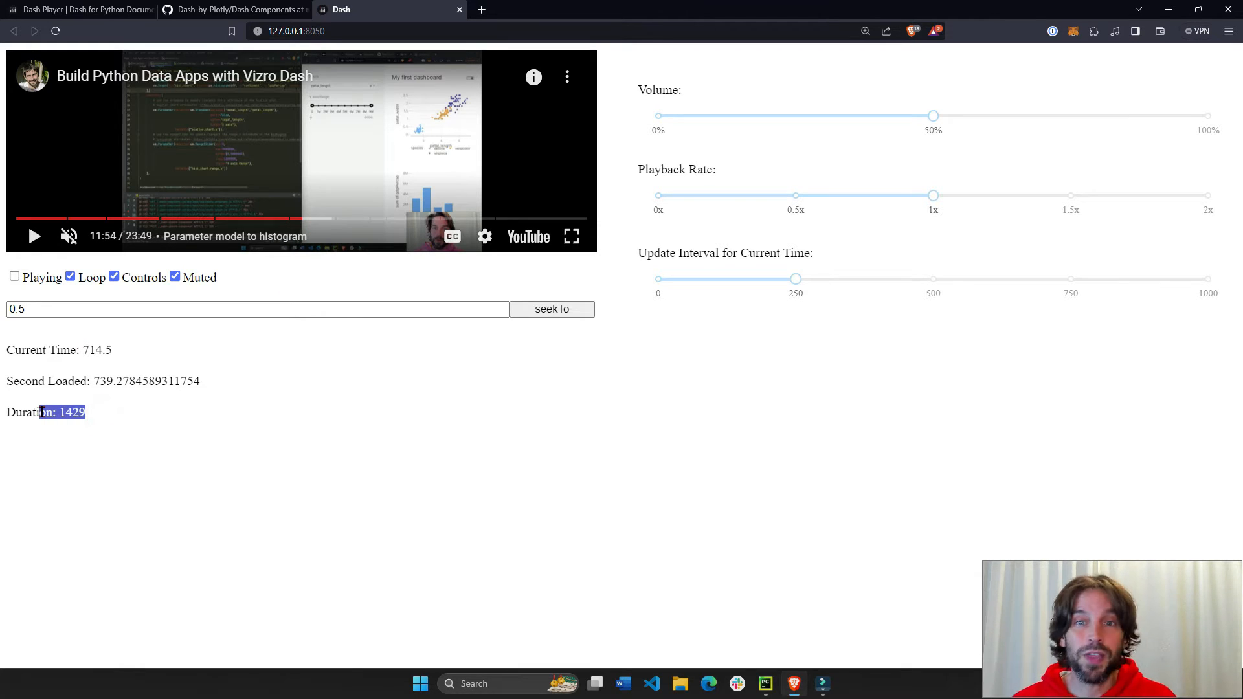
pyautogui.moveTo(958, 96)
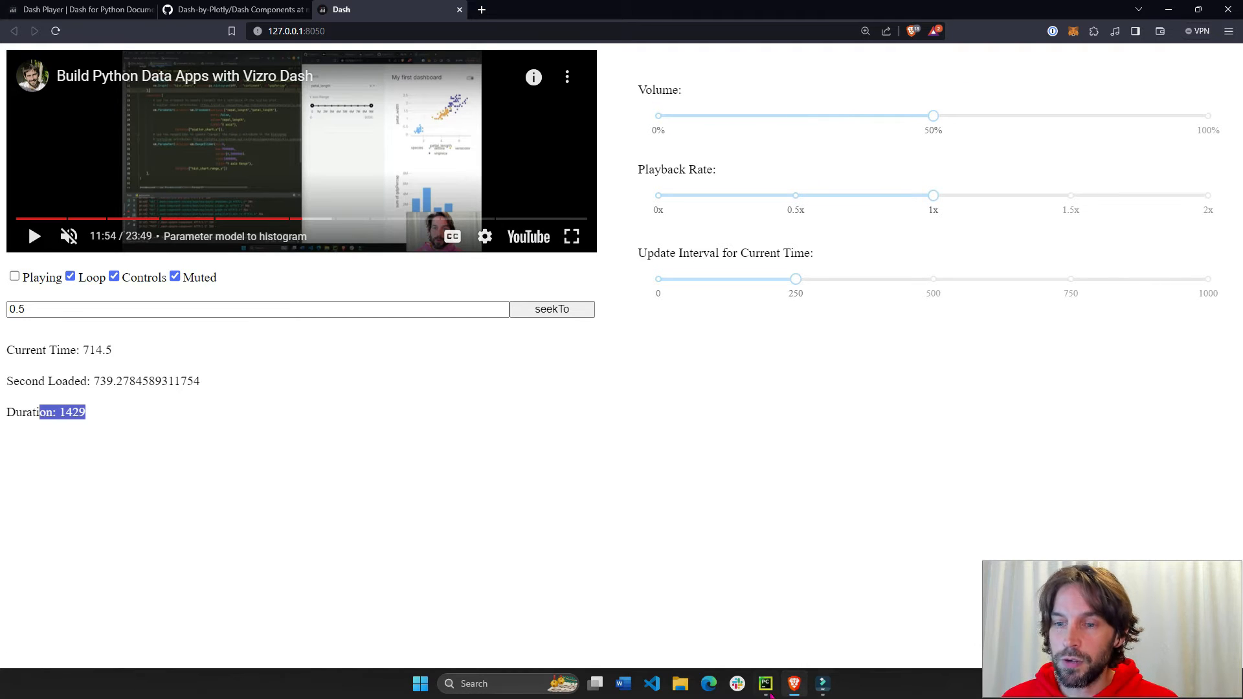
pyautogui.click(764, 684)
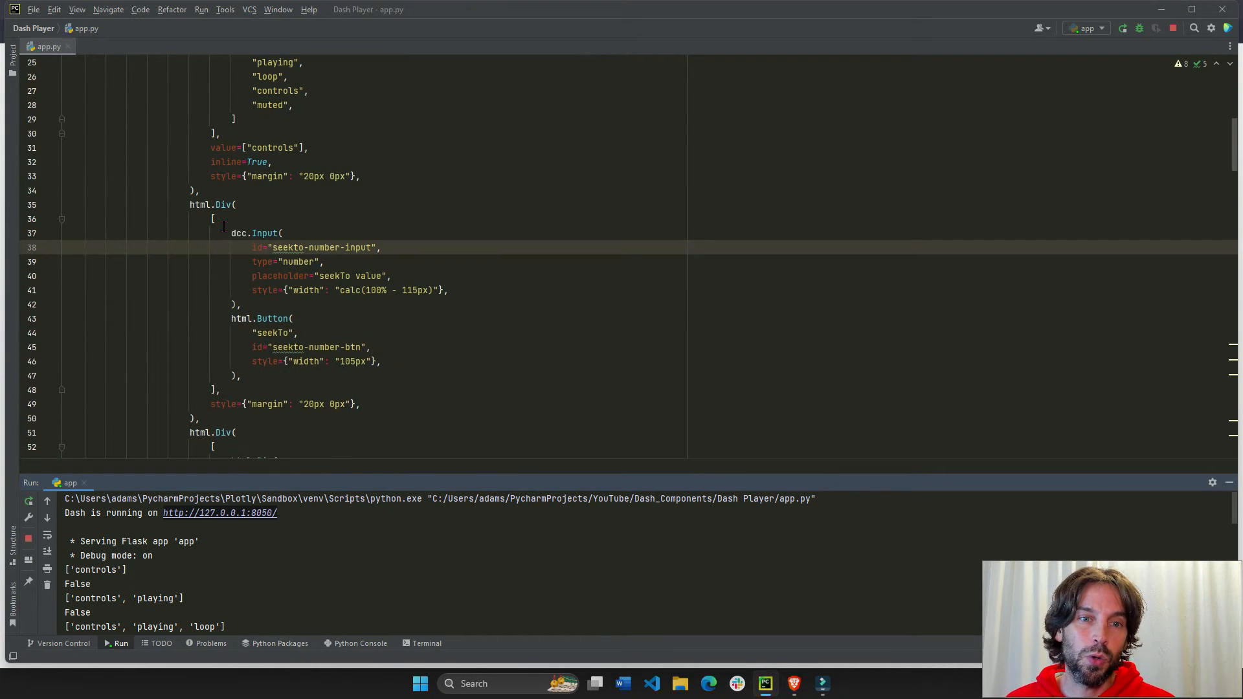
pyautogui.scroll(-3)
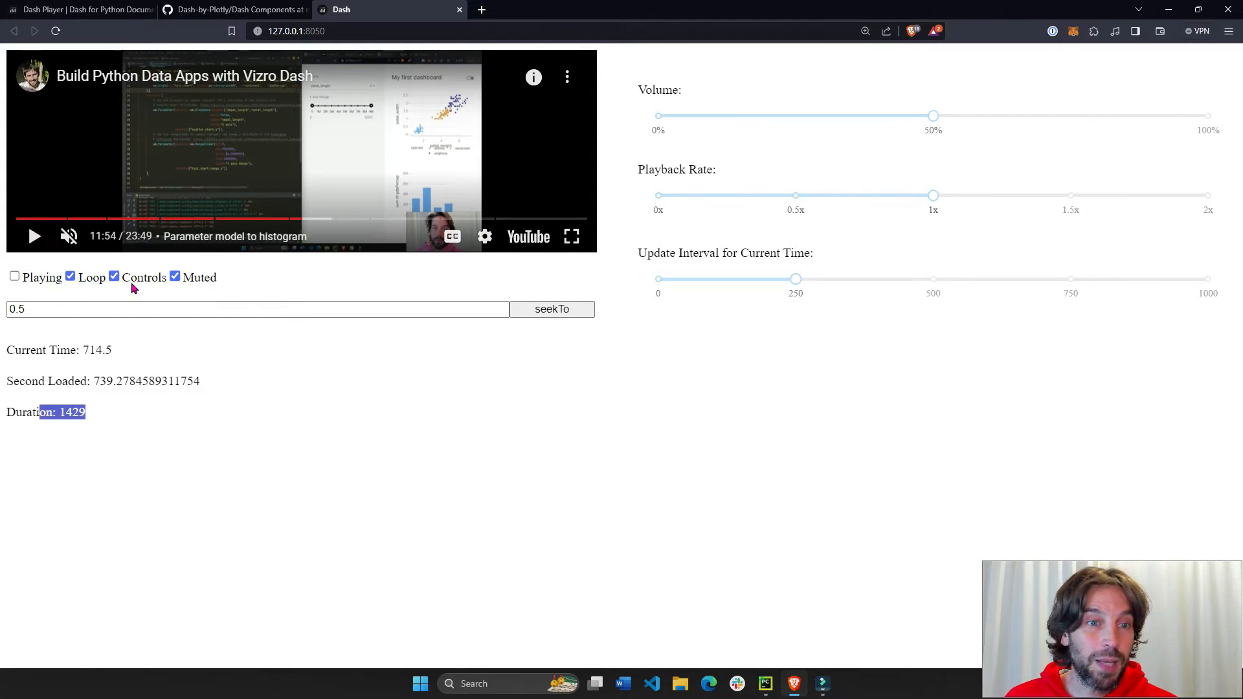
# Step: Resume the video unmuted, then pause it at about twelve minutes
pyautogui.click(15, 276)
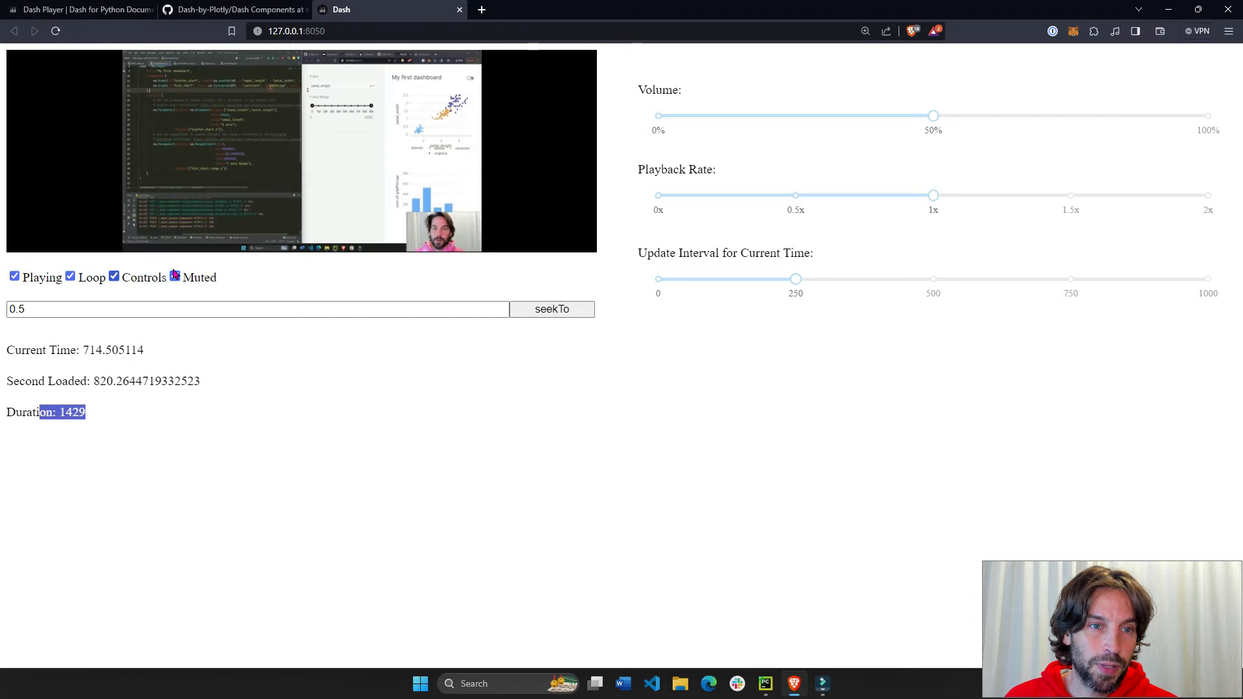
pyautogui.click(175, 276)
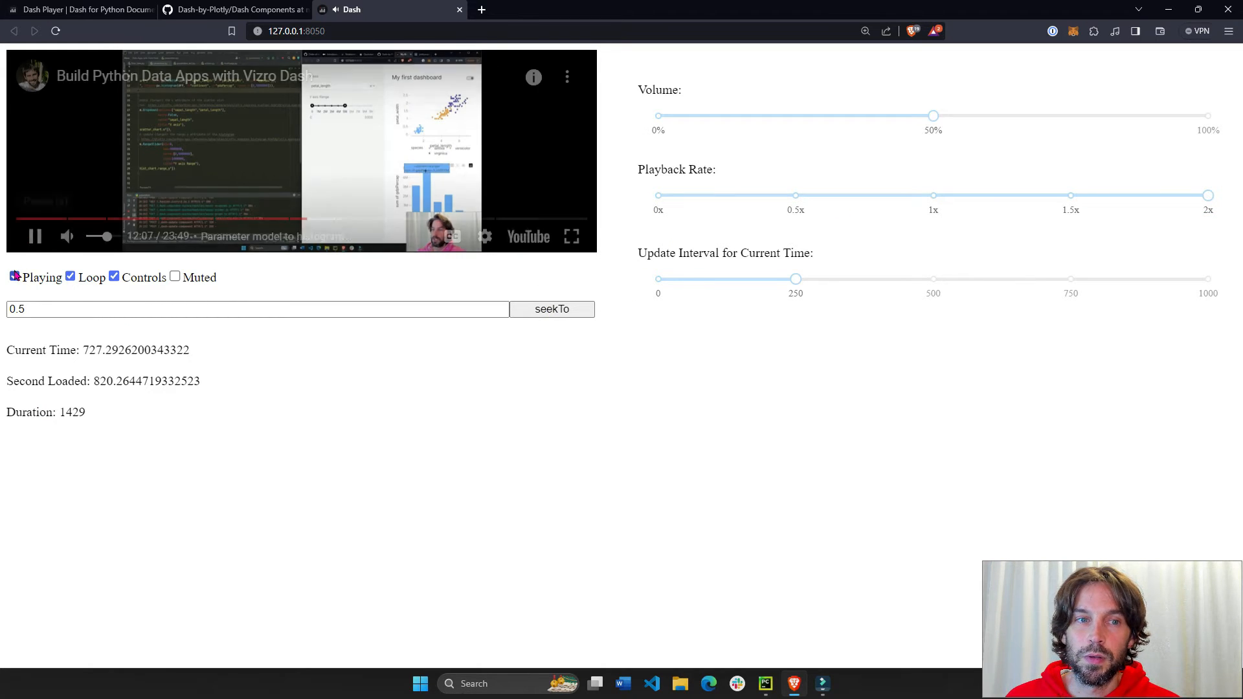
pyautogui.click(14, 277)
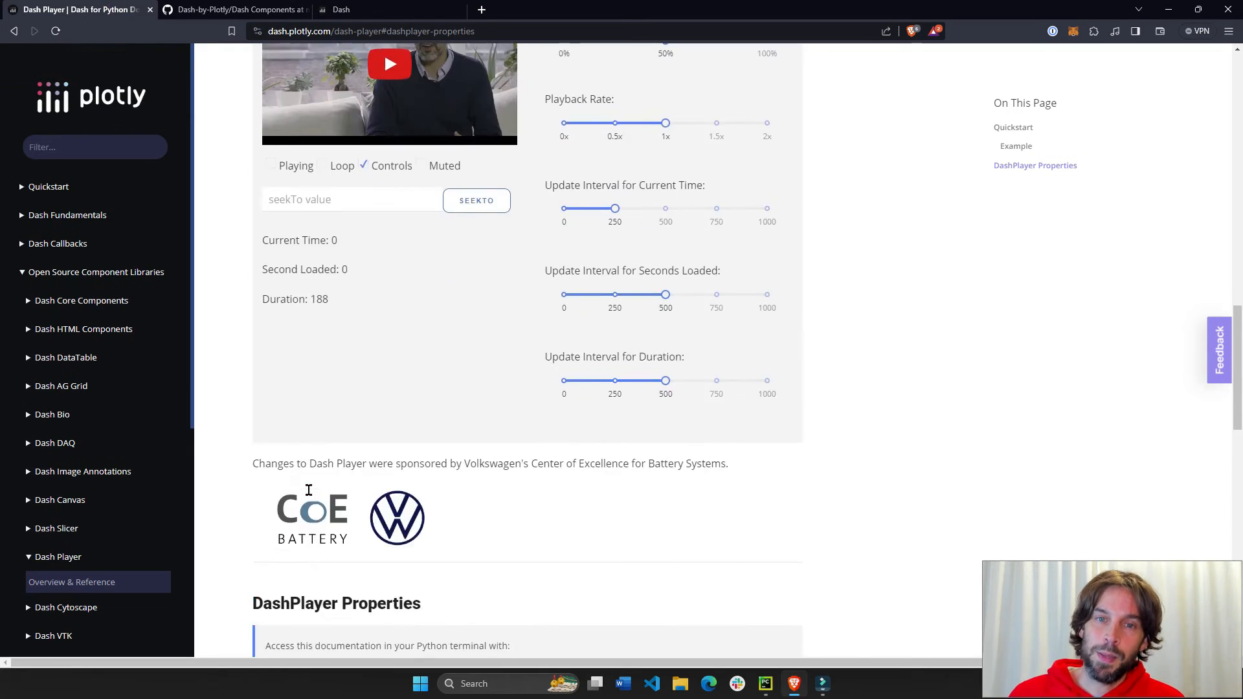
# Step: Review the example layout code, selecting the example video's url
pyautogui.scroll(3)
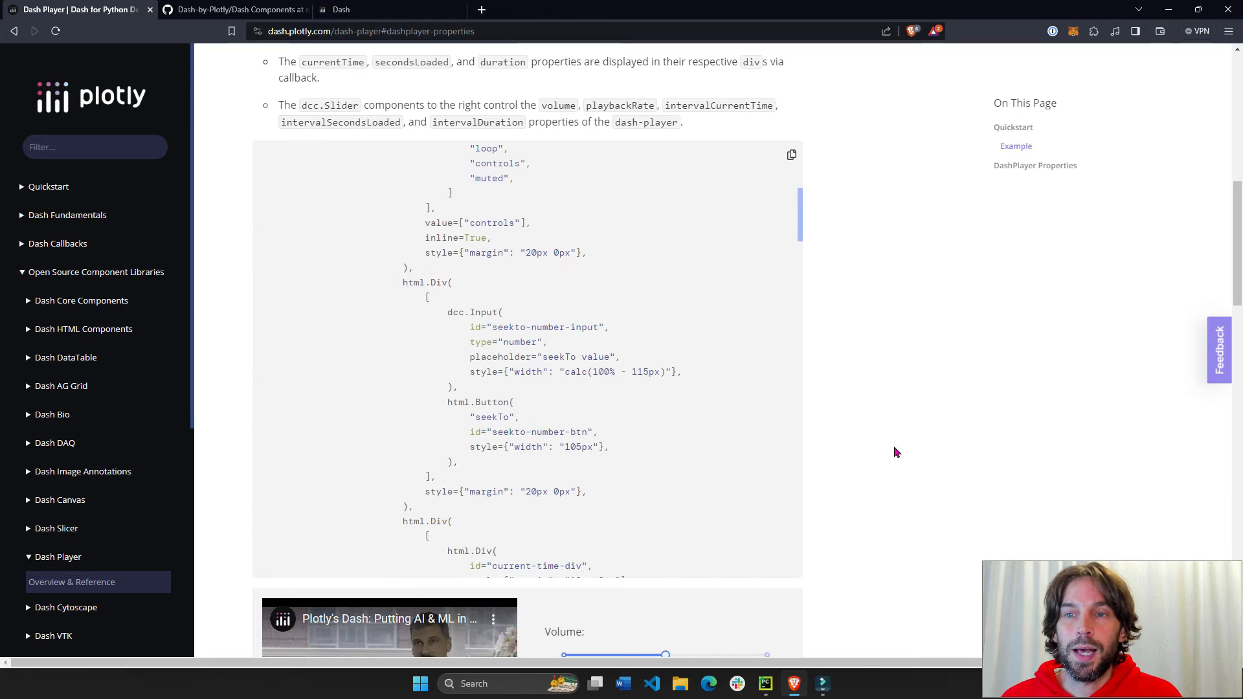
pyautogui.scroll(3)
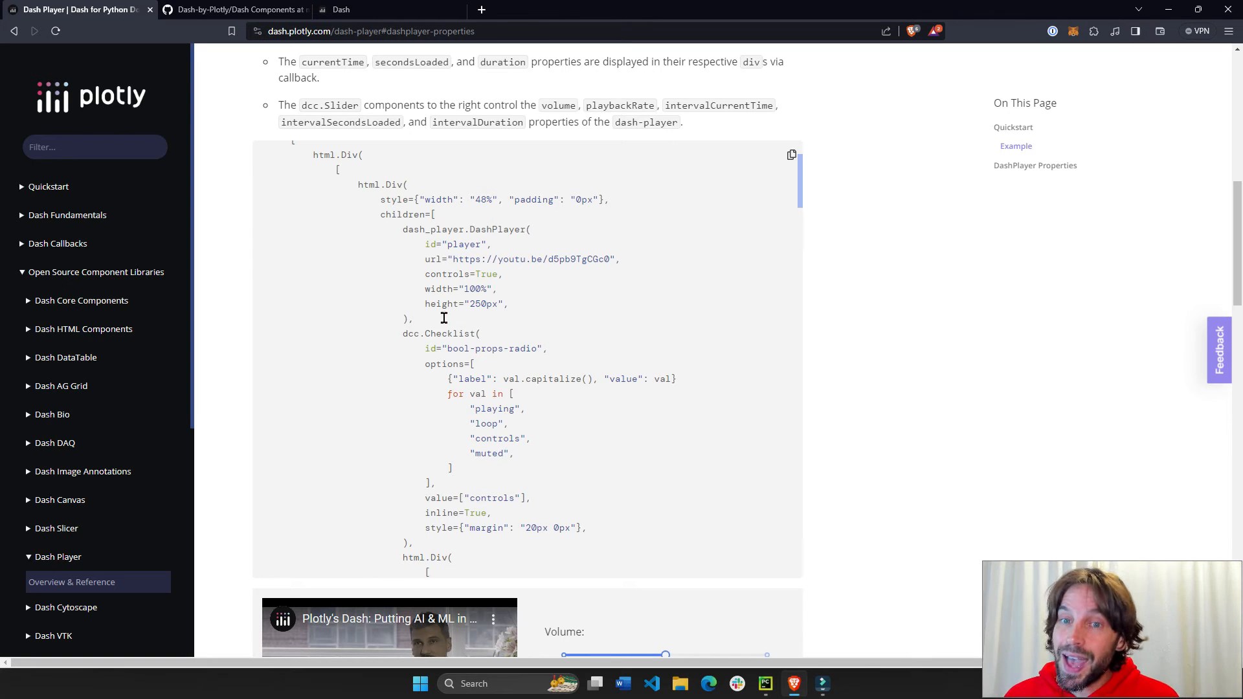
pyautogui.doubleClick(530, 259)
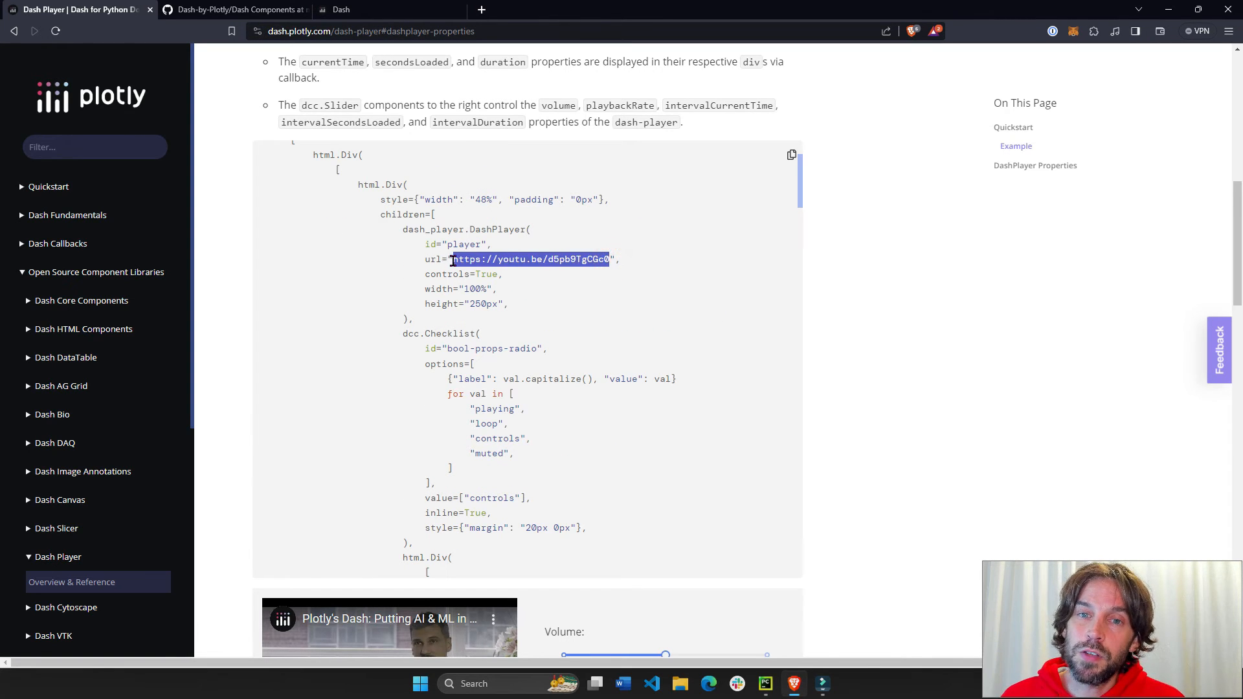
pyautogui.scroll(-3)
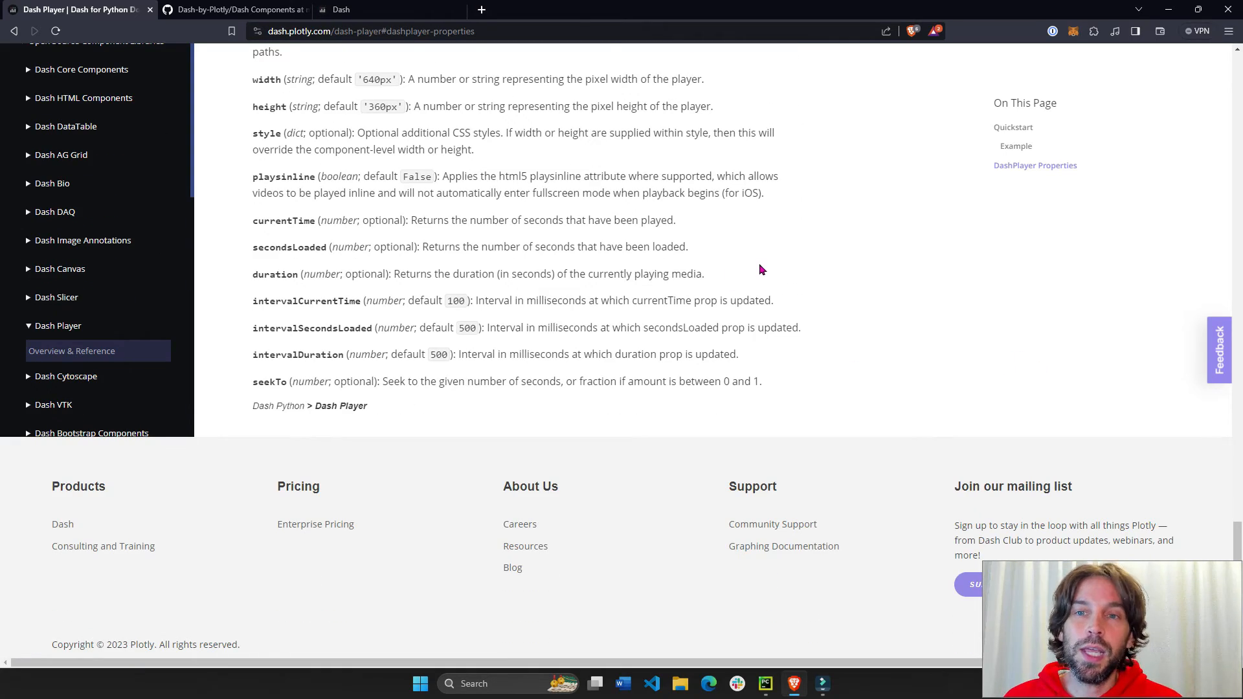
pyautogui.scroll(3)
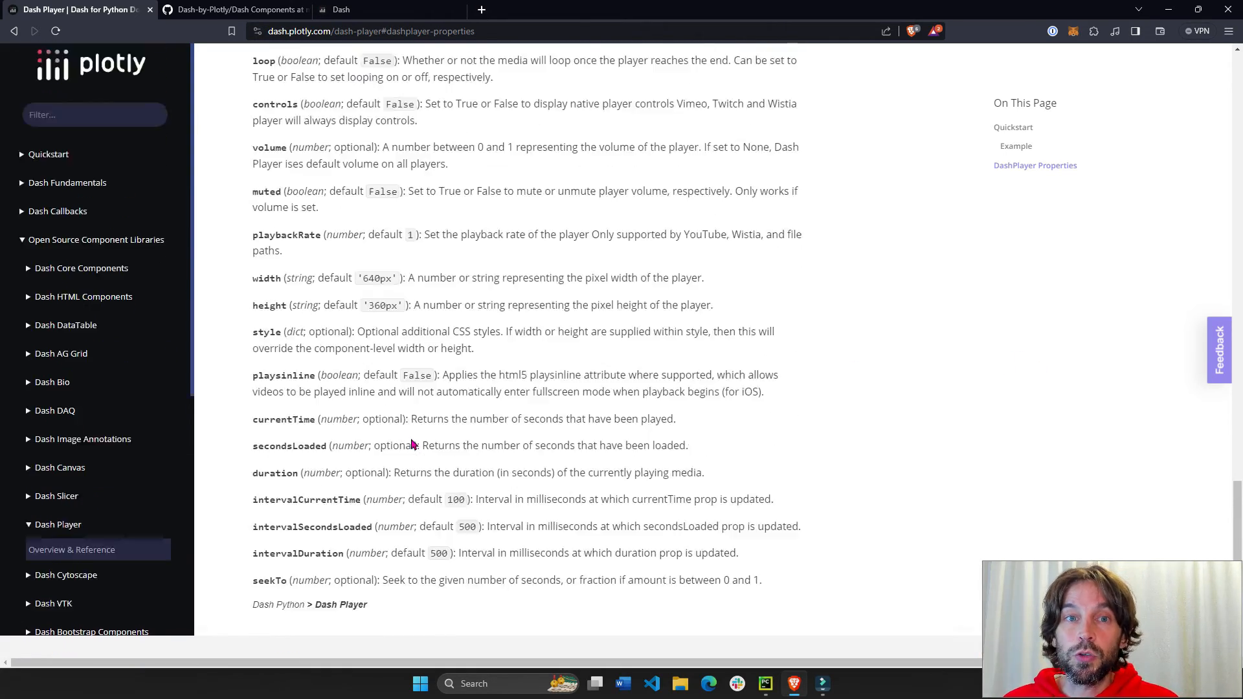
pyautogui.scroll(3)
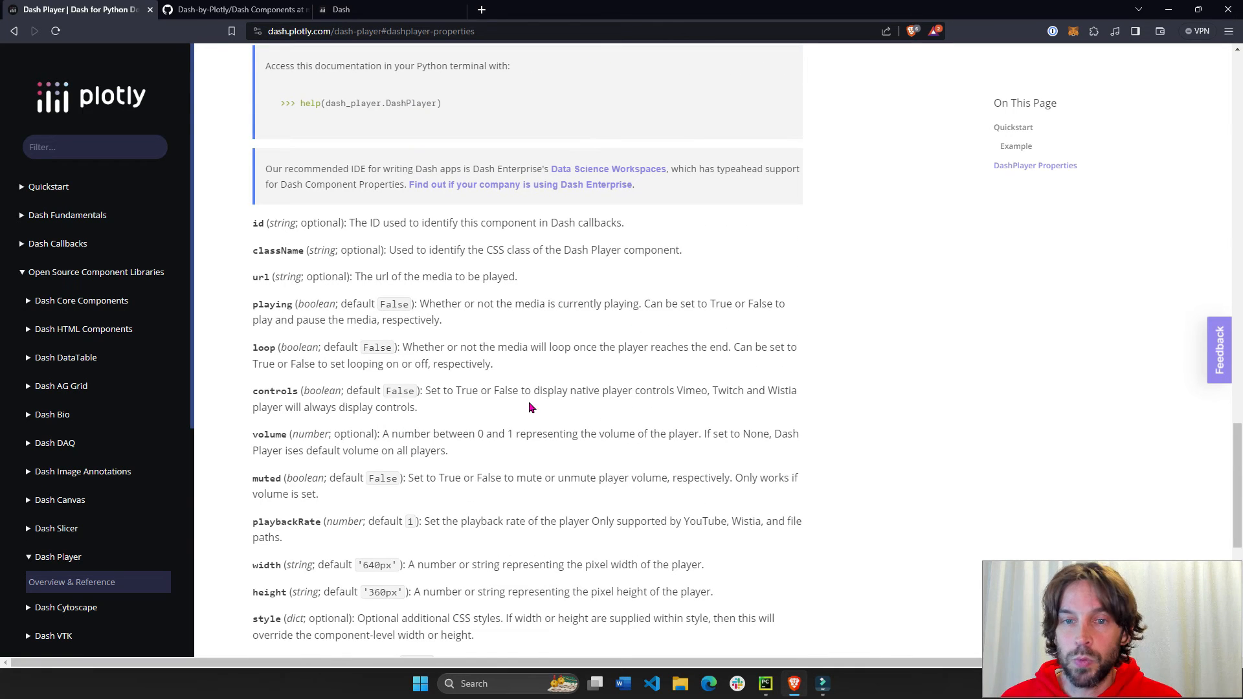
pyautogui.scroll(-3)
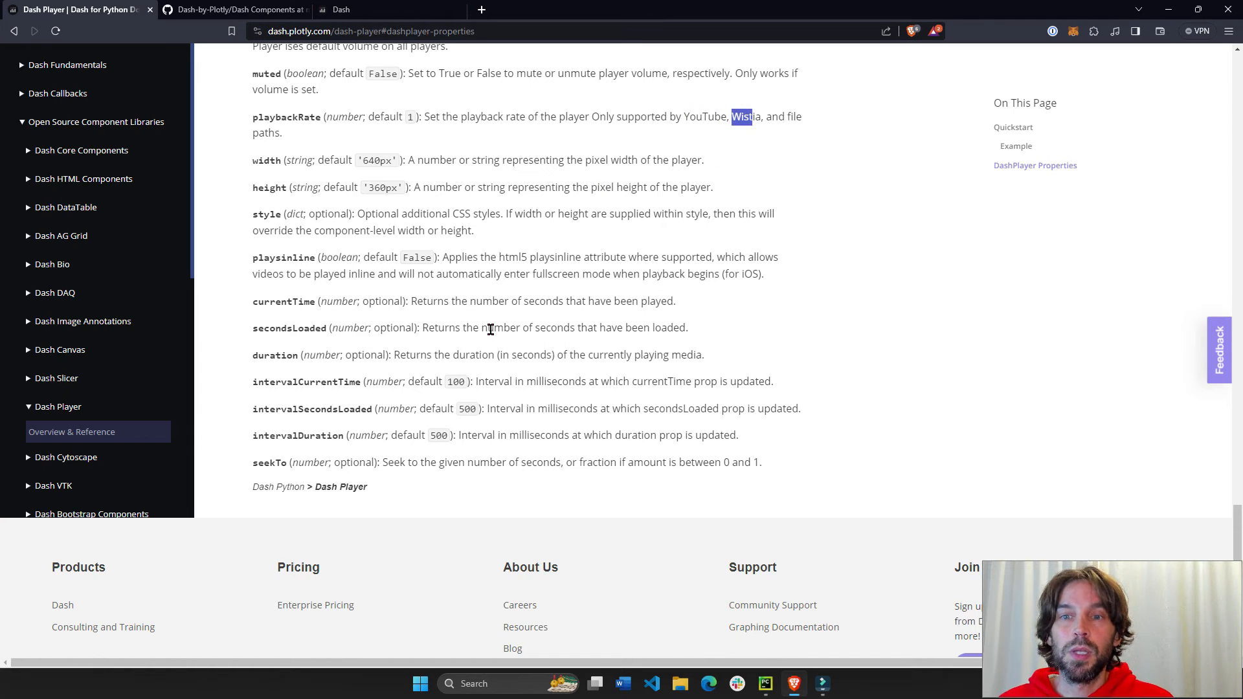
pyautogui.moveTo(530, 279)
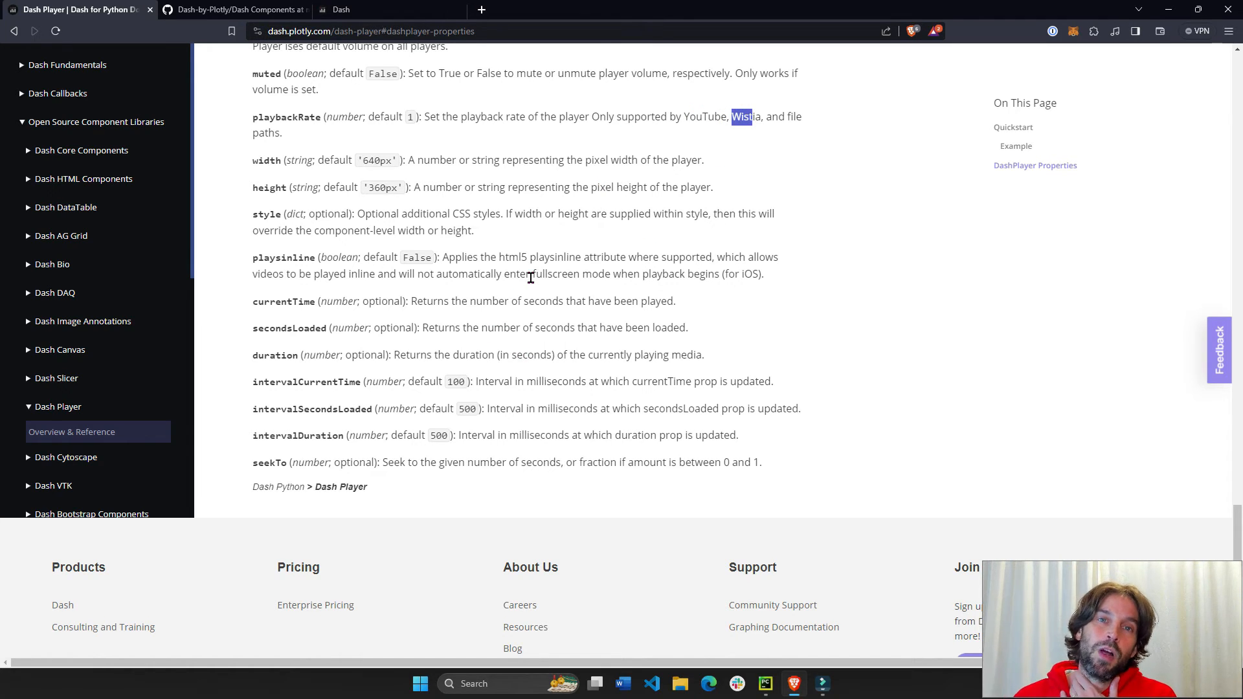
pyautogui.scroll(3)
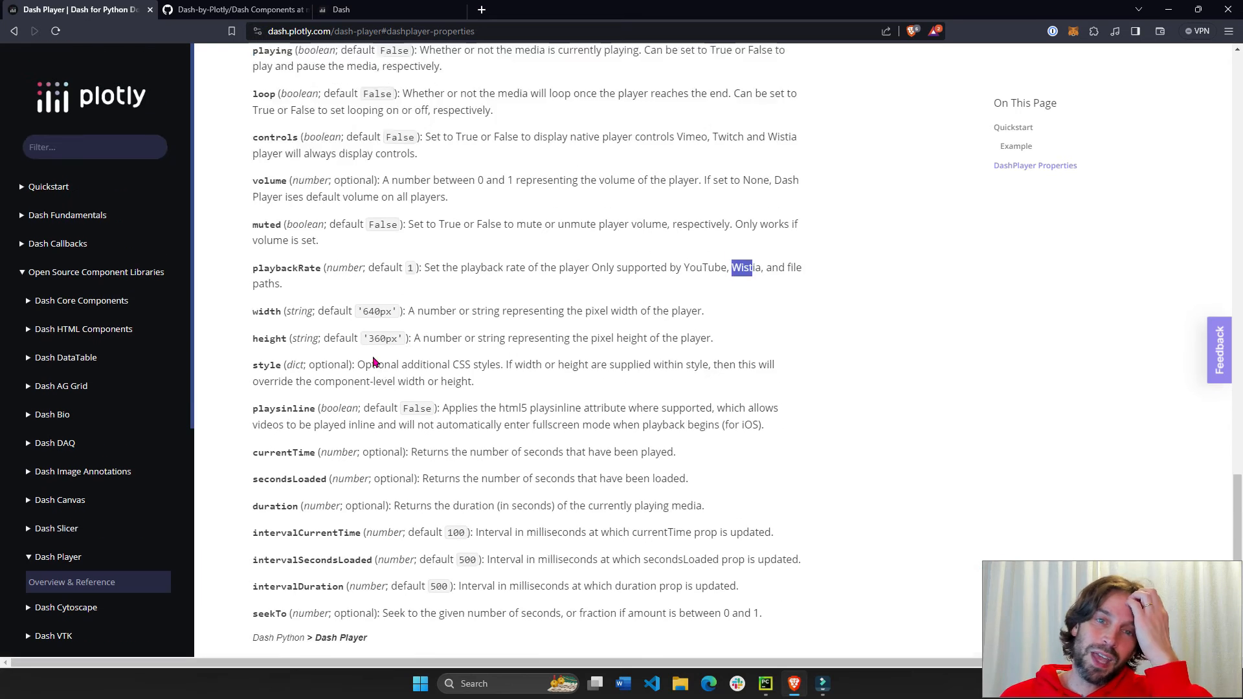
pyautogui.scroll(3)
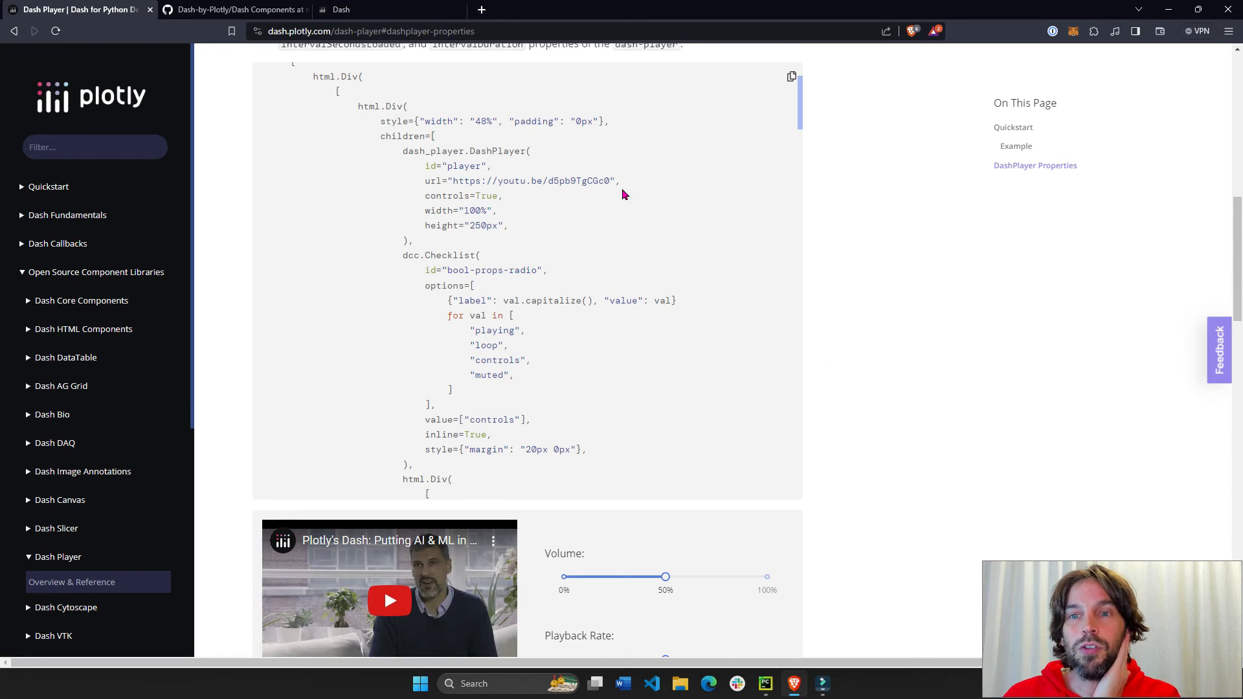
# Step: Pick out url, DashPlayer and True in the properties, then move to the GitHub repository
pyautogui.doubleClick(531, 181)
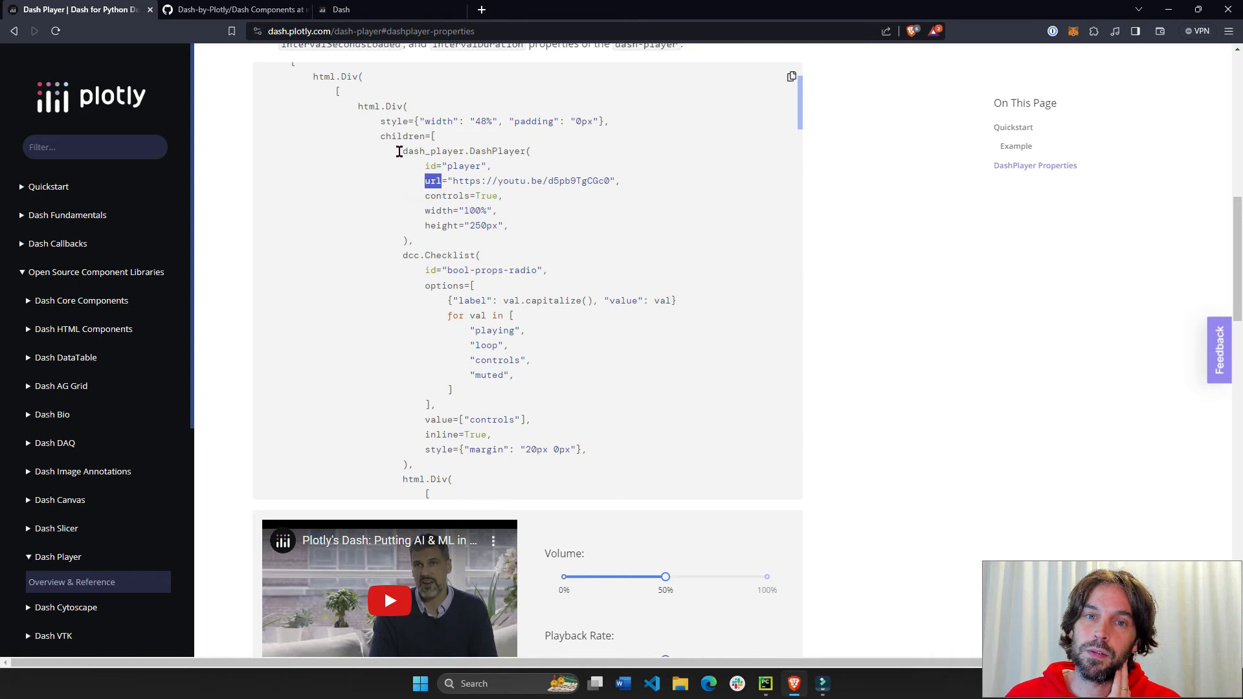
pyautogui.doubleClick(495, 150)
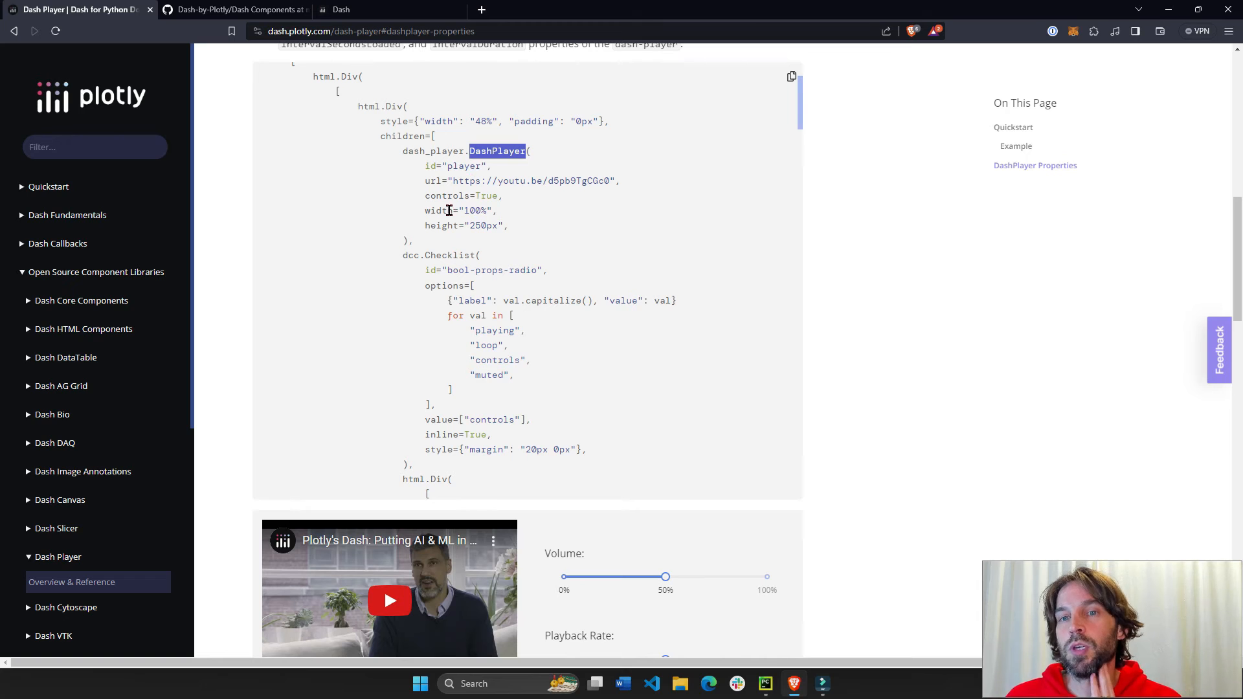
pyautogui.doubleClick(485, 196)
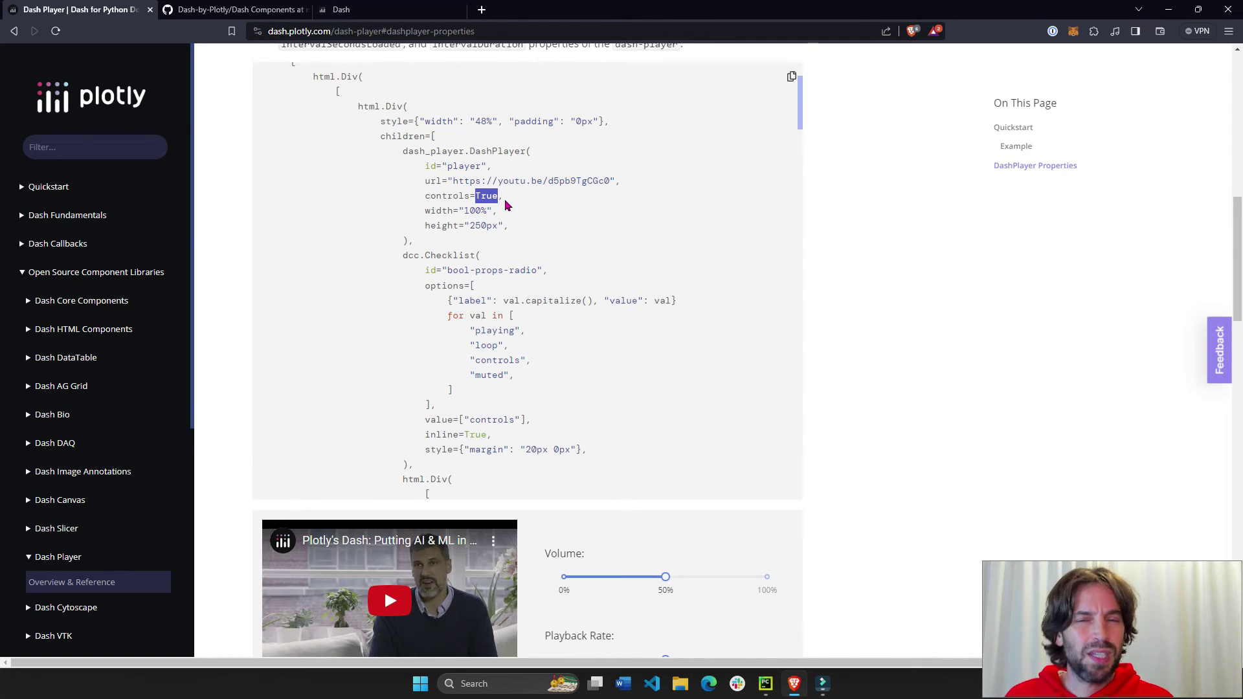
pyautogui.doubleClick(527, 182)
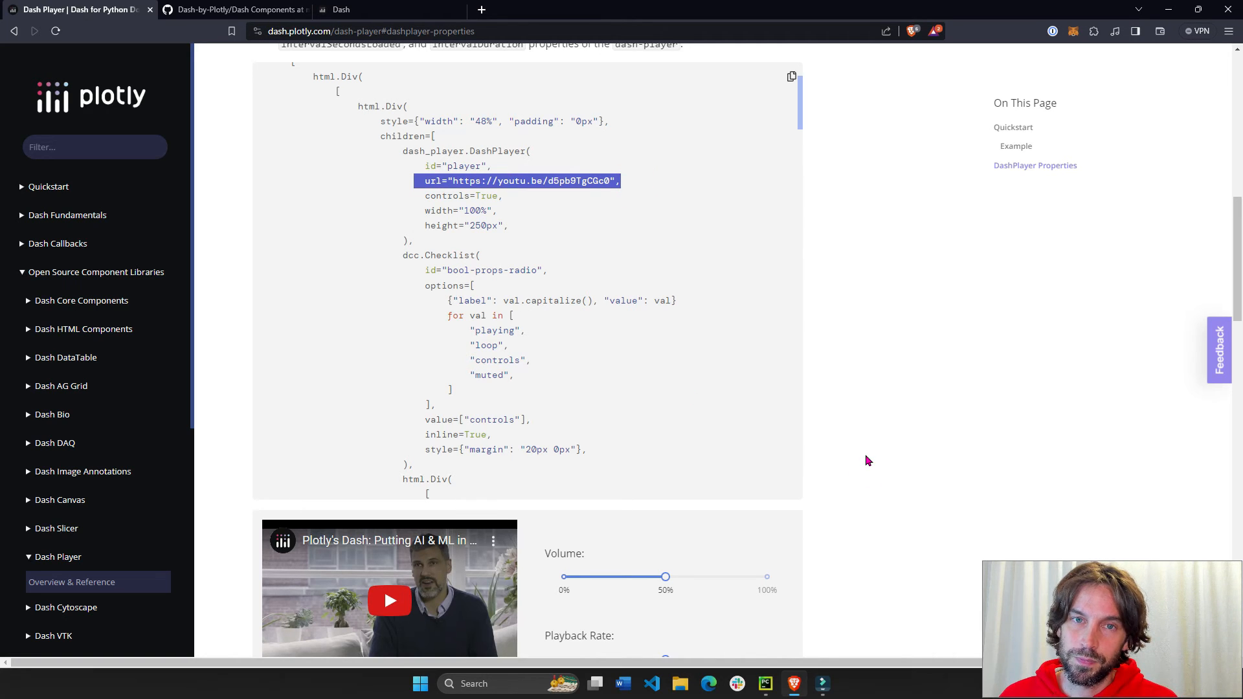
pyautogui.moveTo(398, 347)
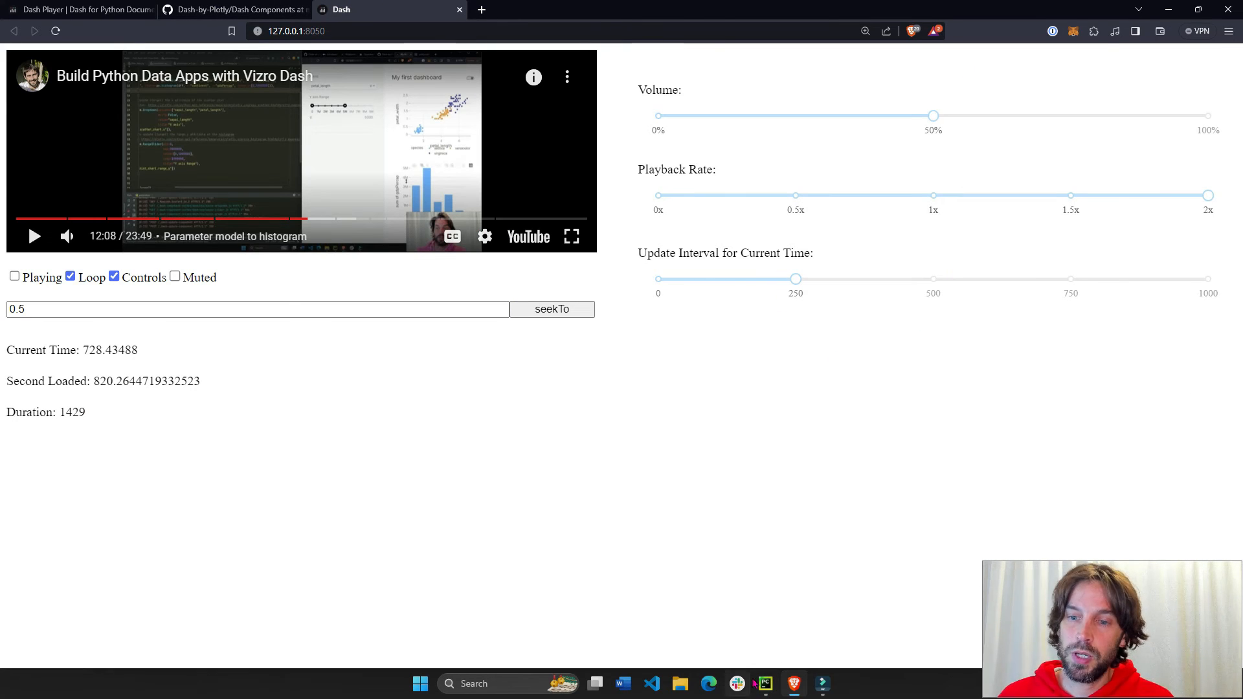
pyautogui.click(231, 9)
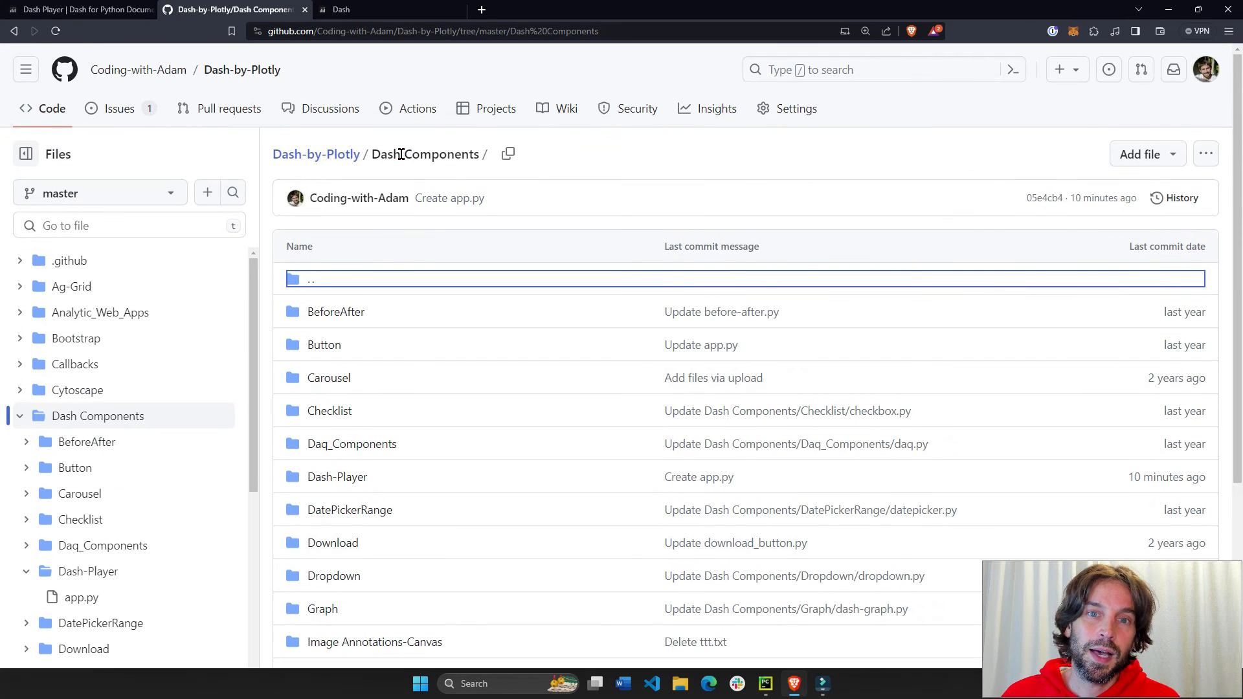
# Step: Open Dash-Player/app.py on GitHub, then switch to PyCharm
pyautogui.scroll(-3)
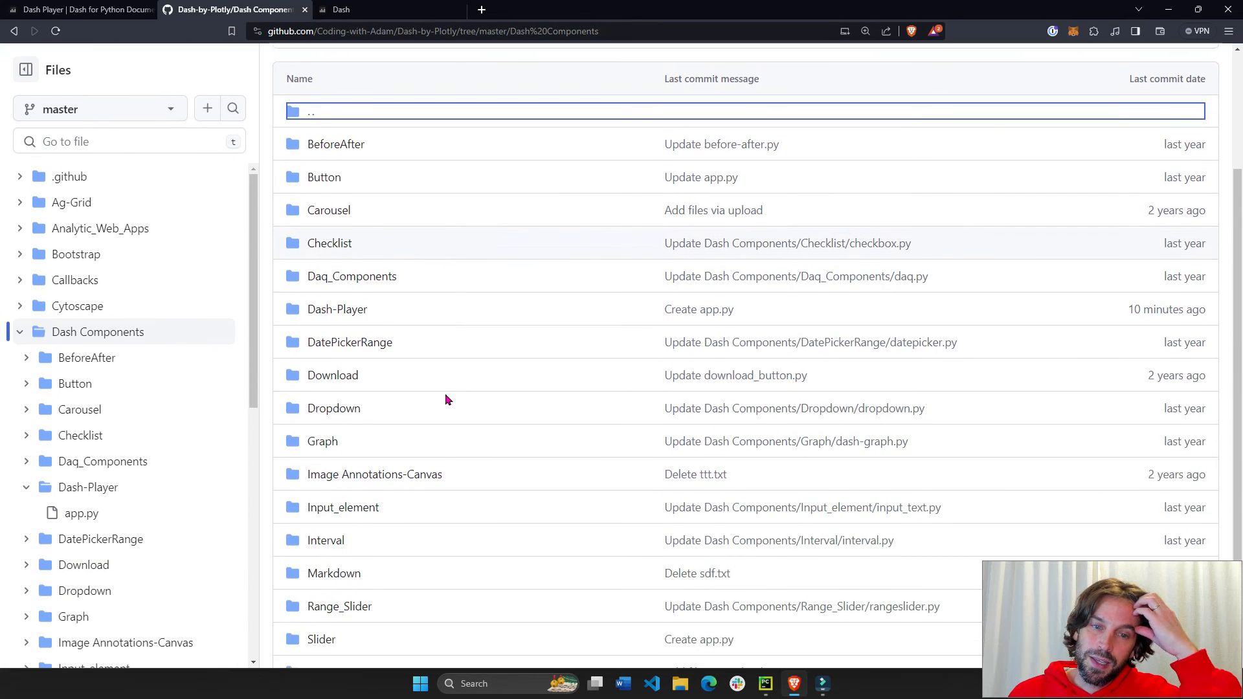
pyautogui.click(336, 309)
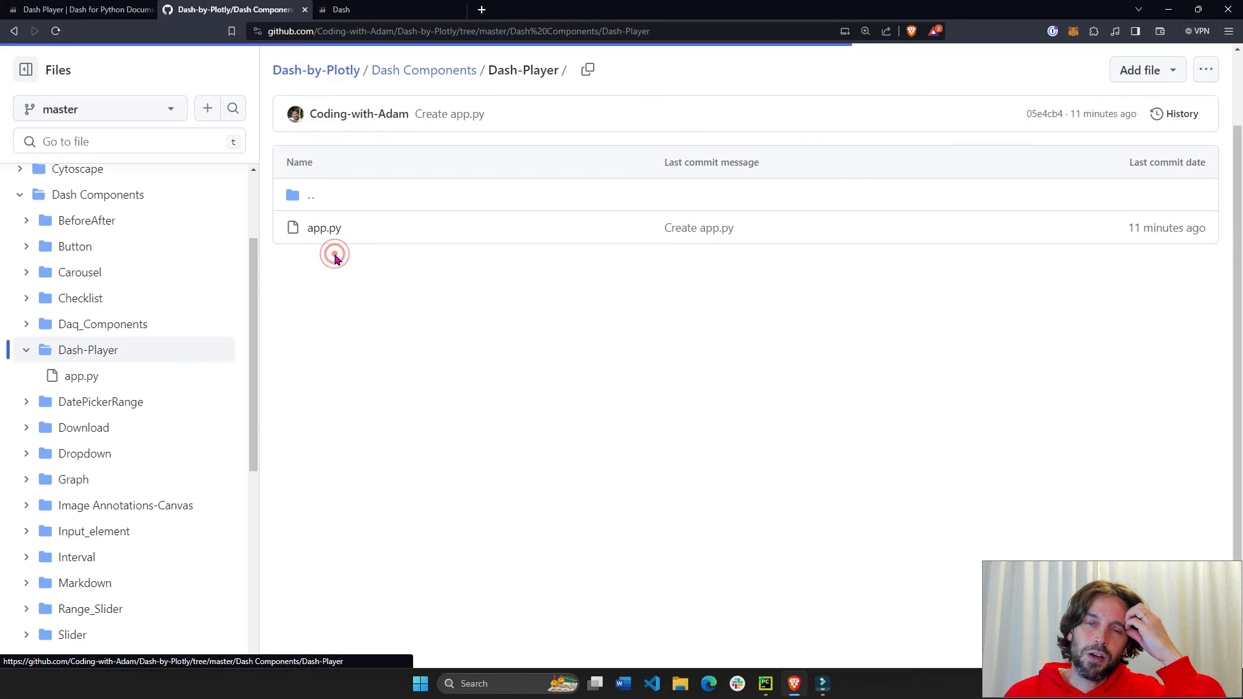
pyautogui.click(322, 227)
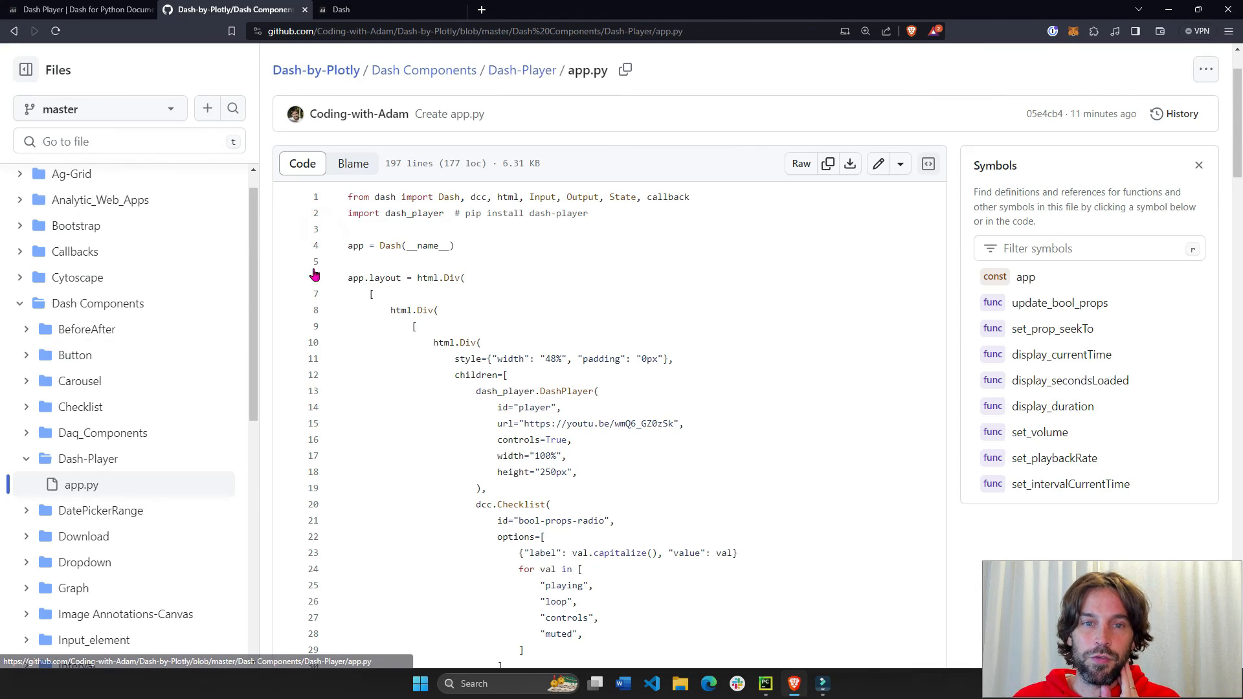
pyautogui.click(764, 683)
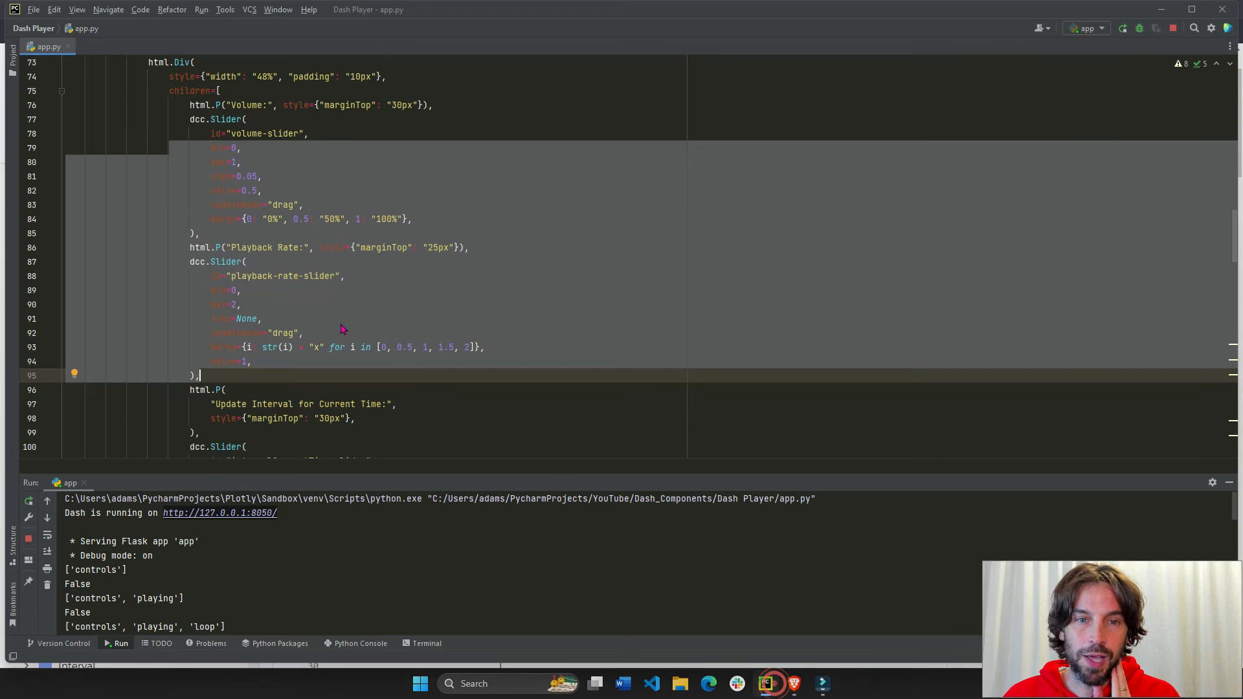
# Step: Scroll through the dcc.Slider volume and playback-rate definitions in app.py
pyautogui.scroll(3)
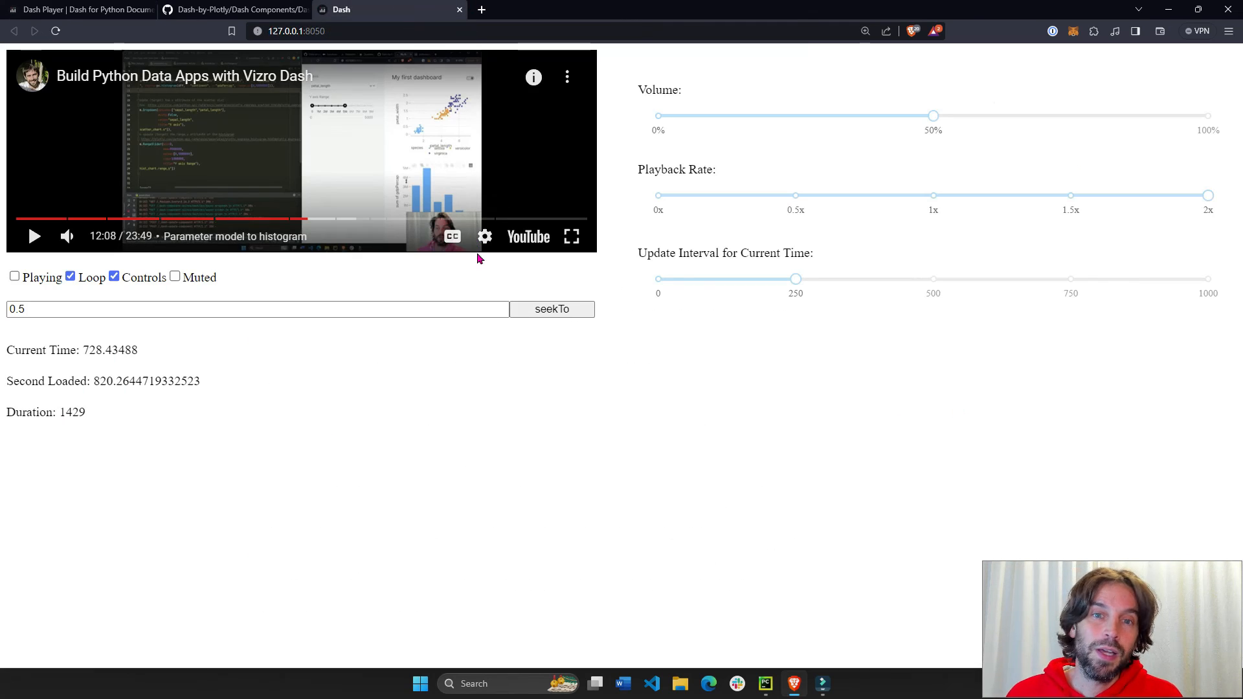
pyautogui.moveTo(446, 459)
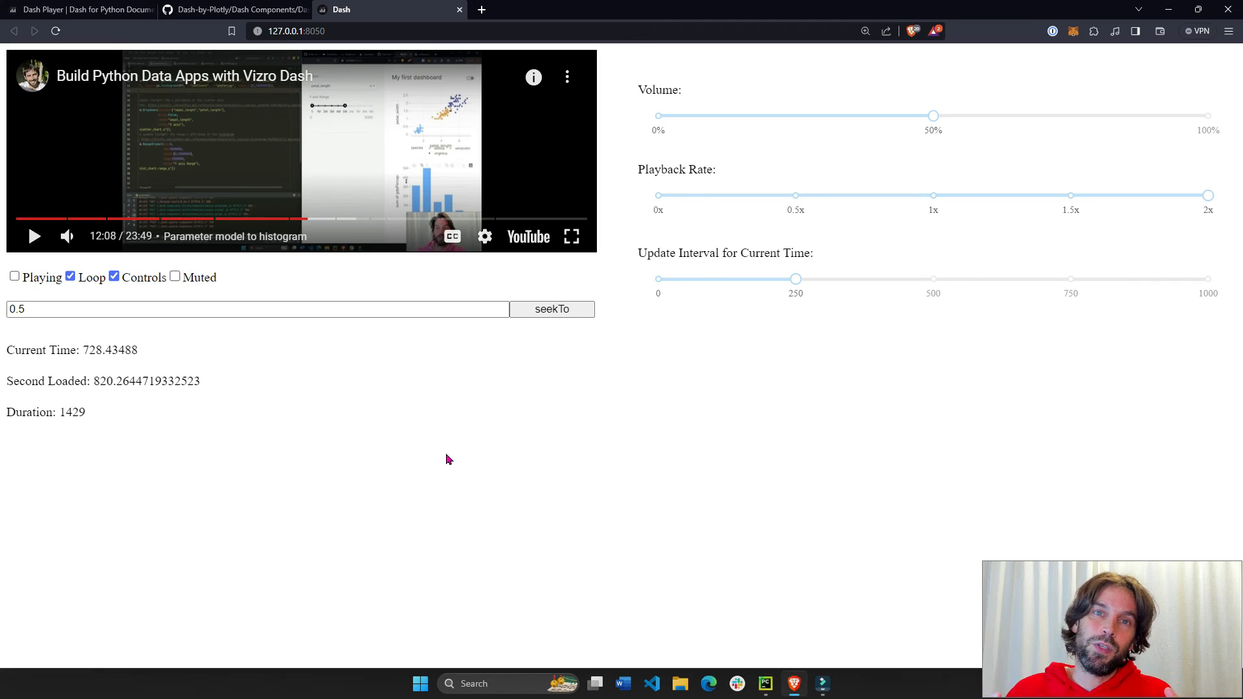